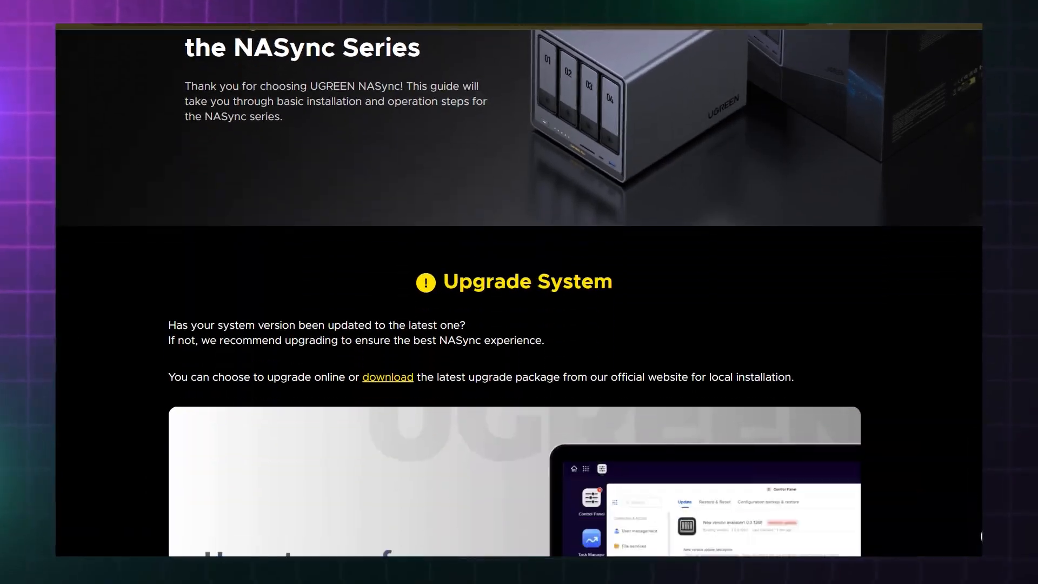
Scroll the quick-start guide down to the Device Binding & Account Registration section.
{"action": "scroll", "scroll_direction": "down", "scroll_amount": 3}
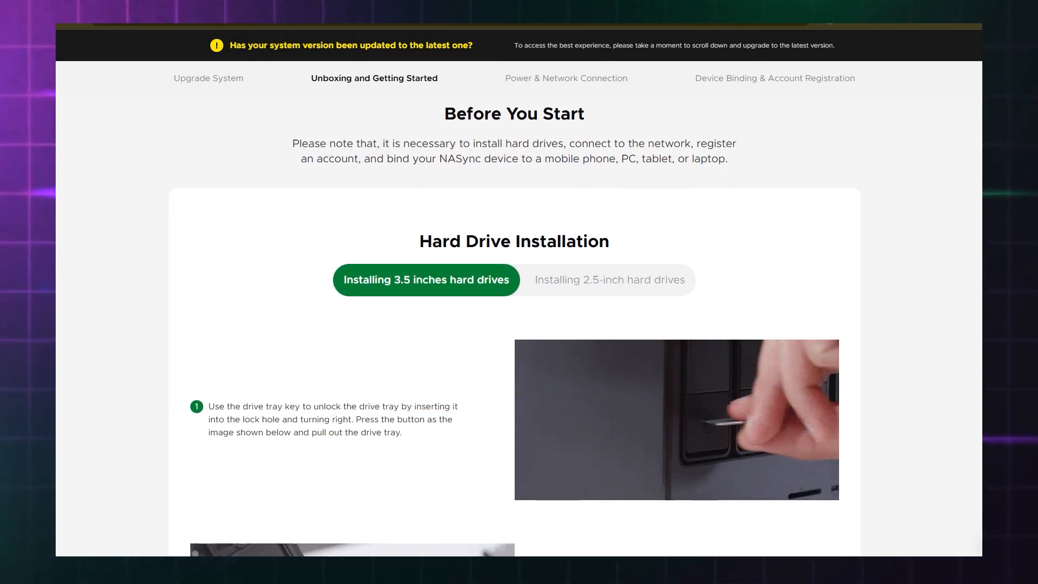
{"action": "scroll", "scroll_direction": "down", "scroll_amount": 3}
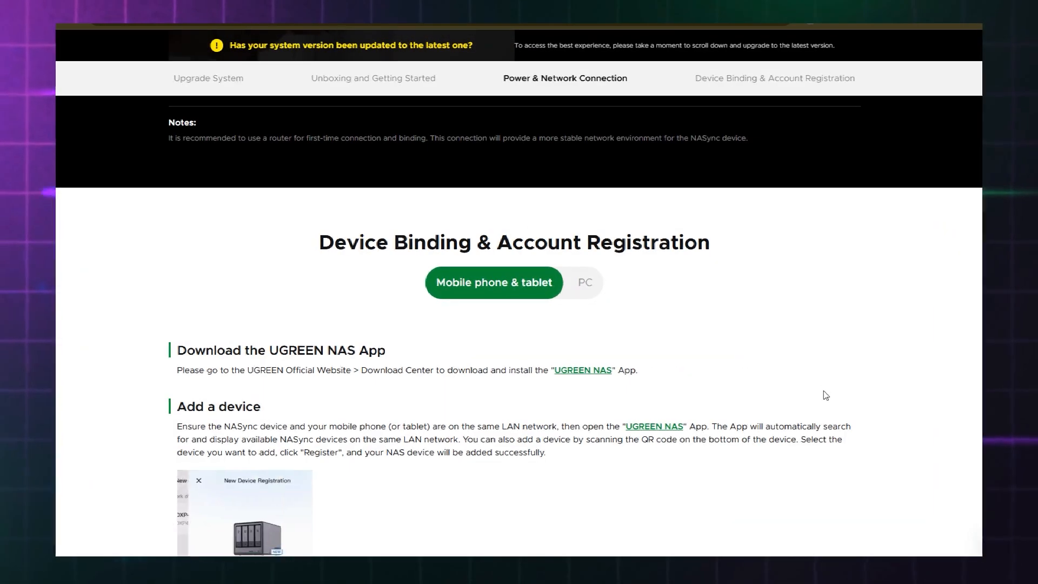
{"action": "scroll", "scroll_direction": "down", "scroll_amount": 3}
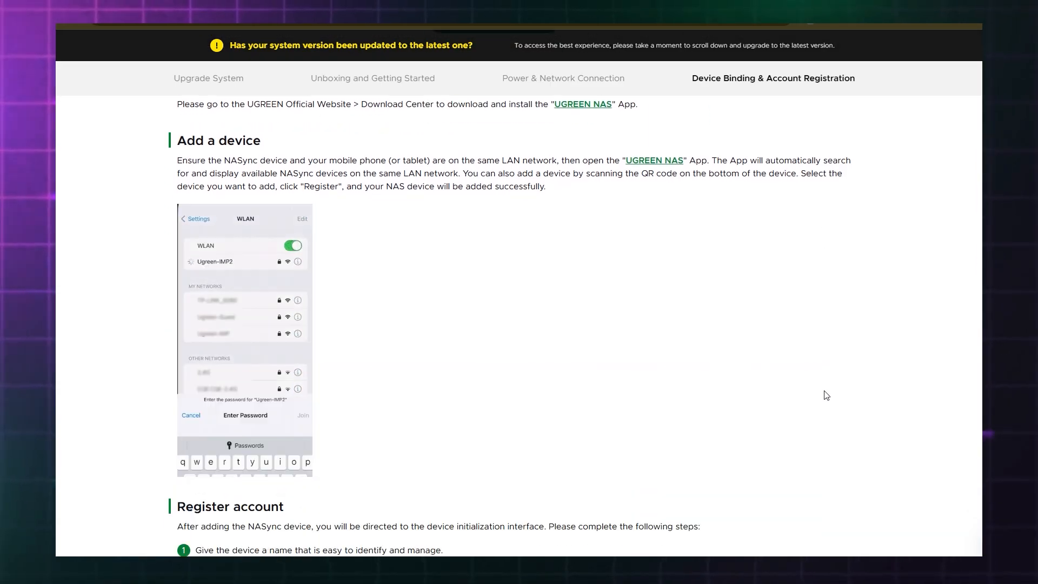
{"action": "scroll", "scroll_direction": "down", "scroll_amount": 3}
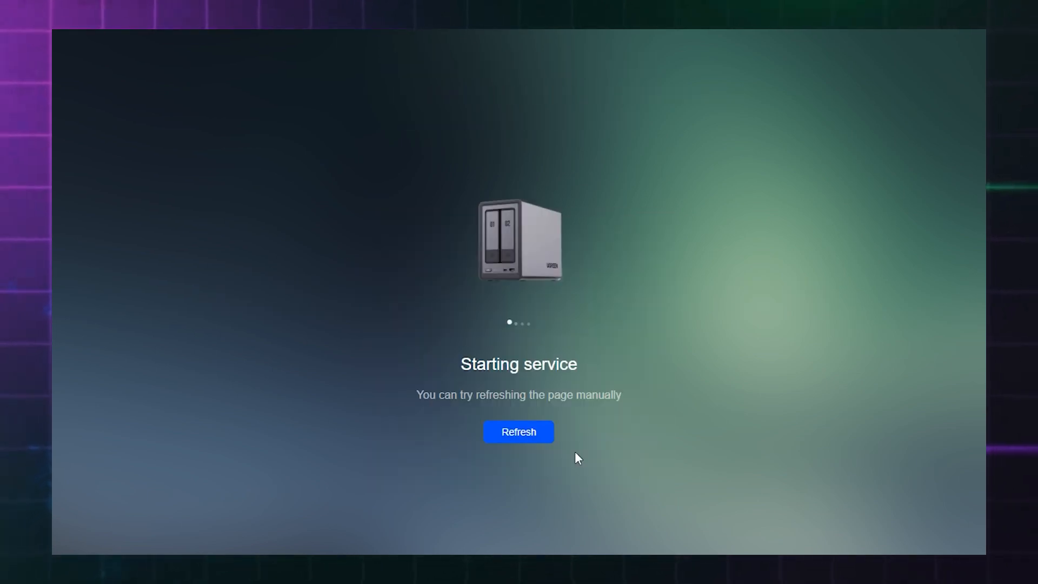
Reload the starting-service page and begin device initialization after accepting the agreement.
{"action": "left_click", "coordinate": [518, 431]}
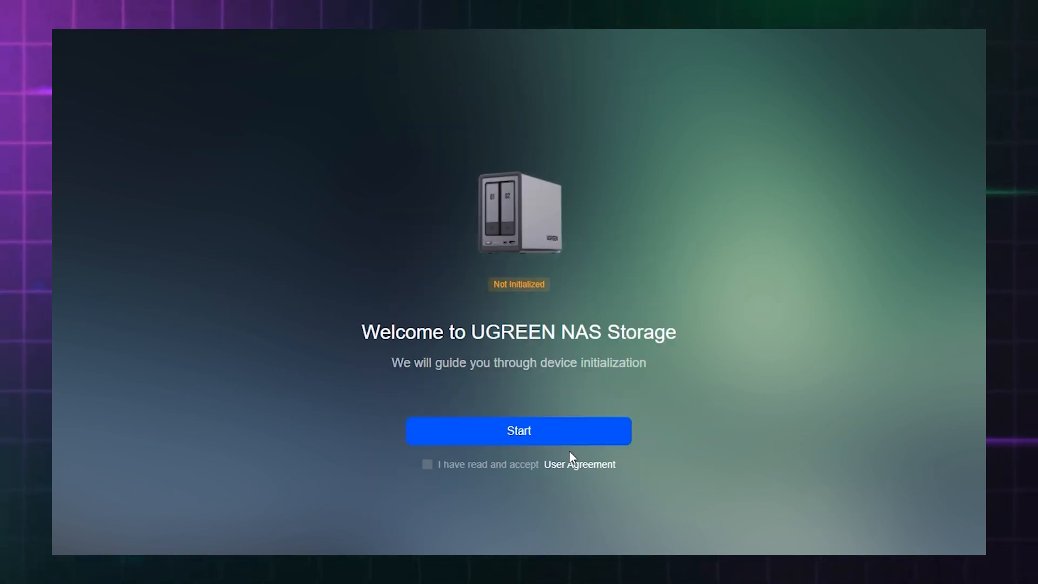
{"action": "left_click", "coordinate": [519, 430]}
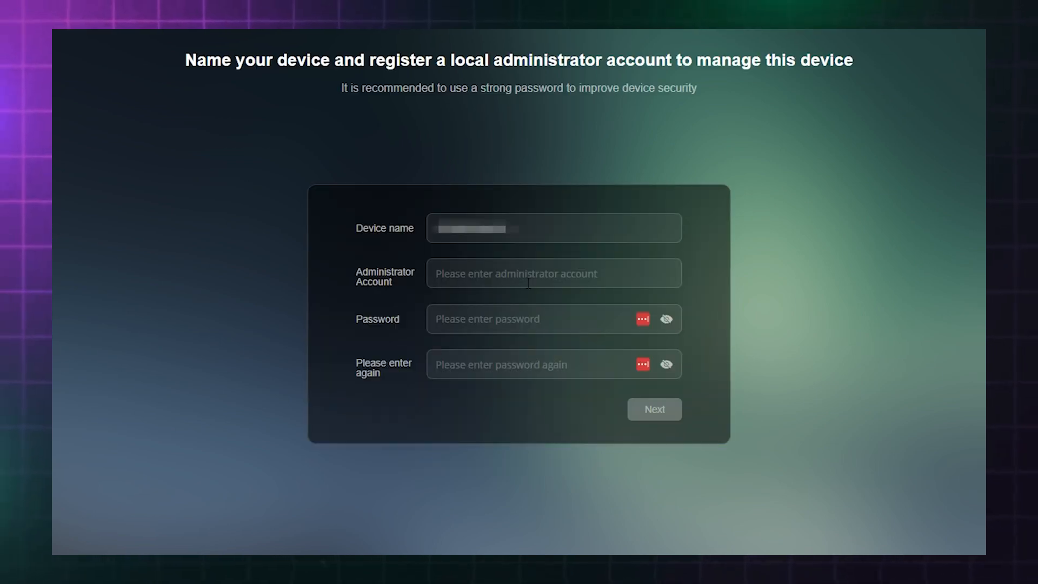
Create the local administrator account 'howt' with its password and continue to cloud binding.
{"action": "left_click", "coordinate": [554, 274]}
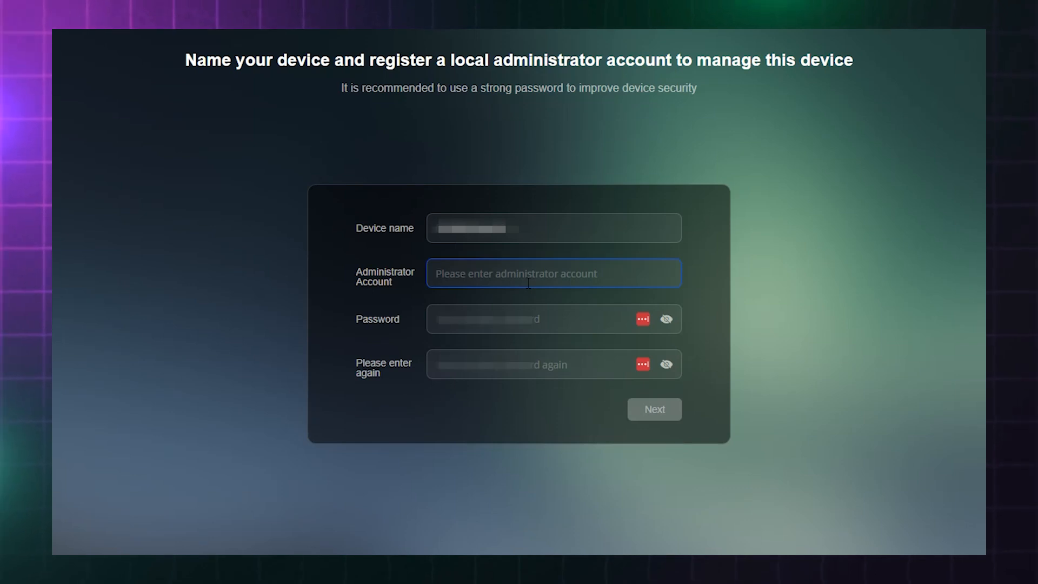
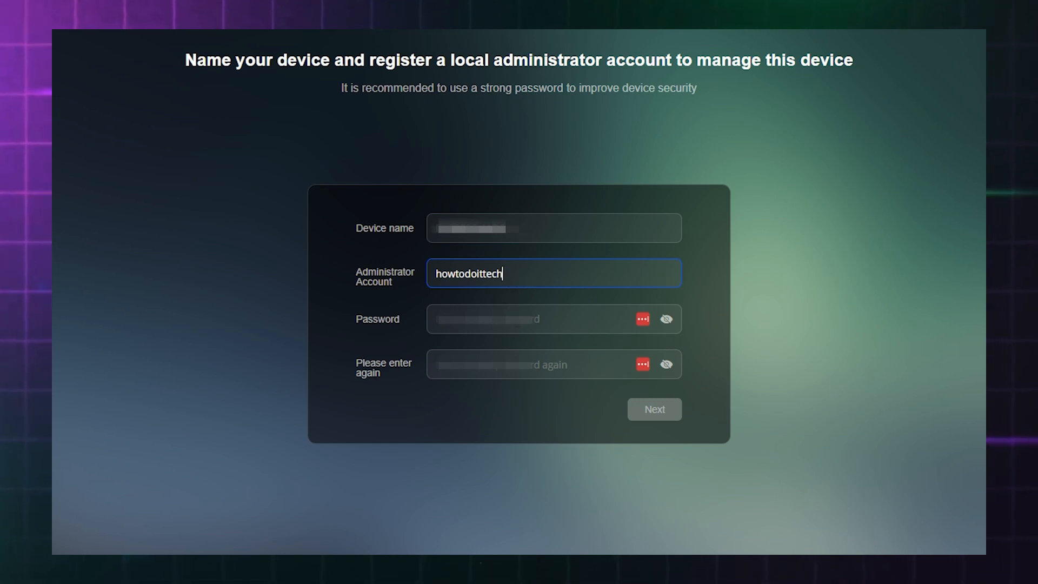
{"action": "left_click", "coordinate": [530, 318]}
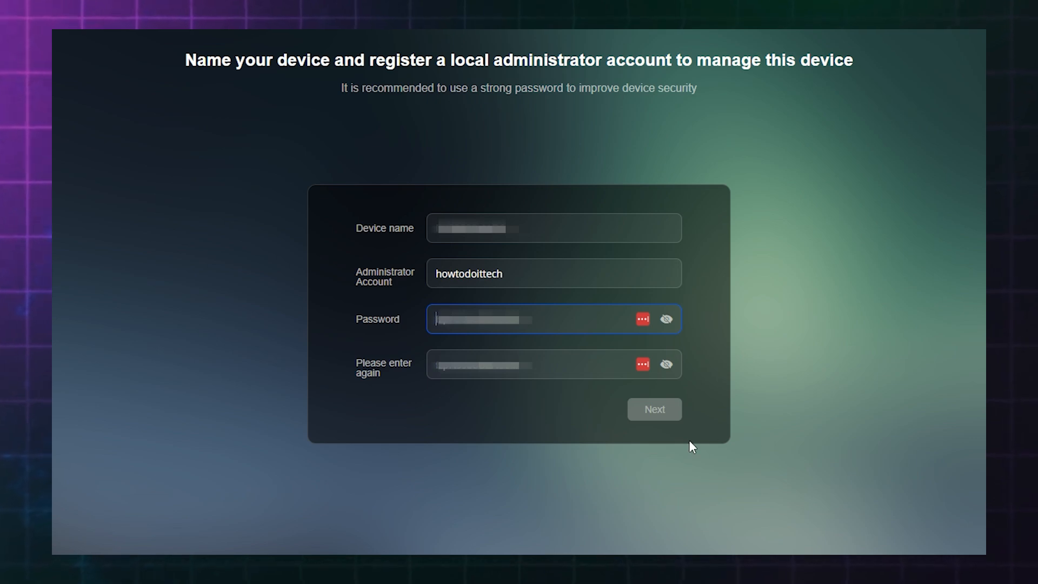
{"action": "left_click", "coordinate": [653, 409]}
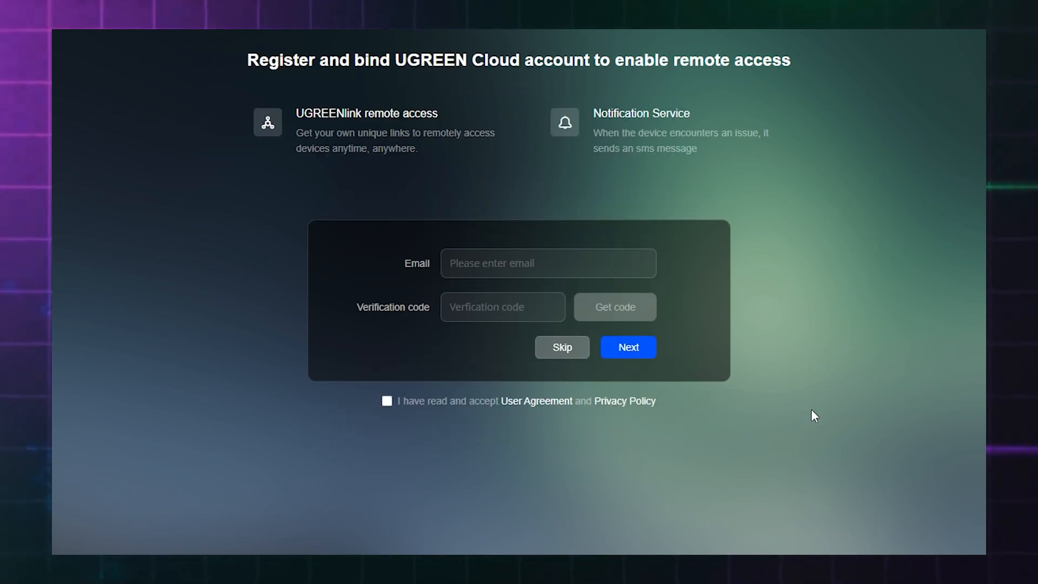
Verify the email with a code, register the UGREEN Cloud account and bind the NAS to it.
{"action": "left_click", "coordinate": [547, 263]}
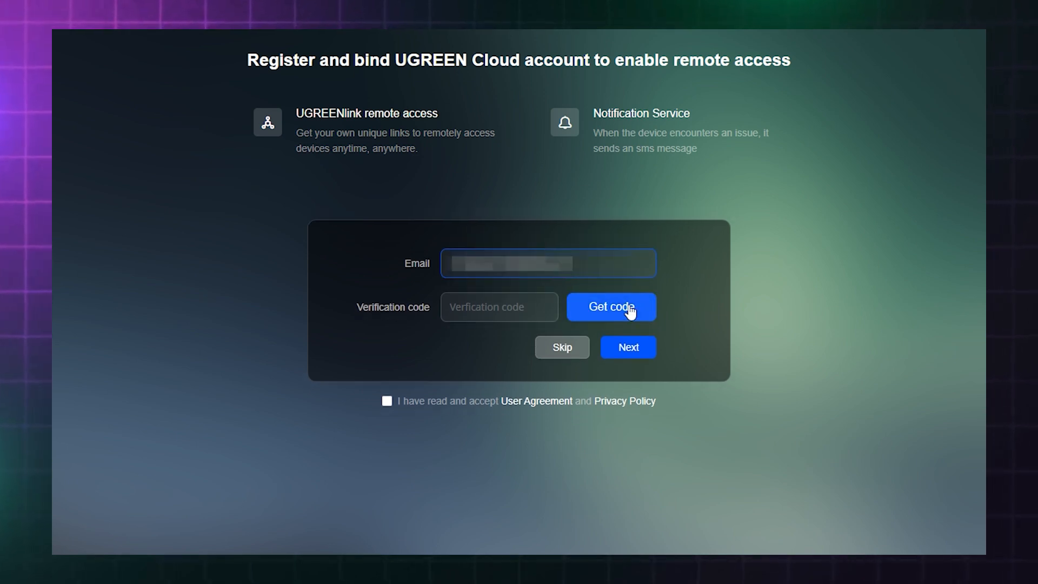
{"action": "left_click", "coordinate": [610, 306]}
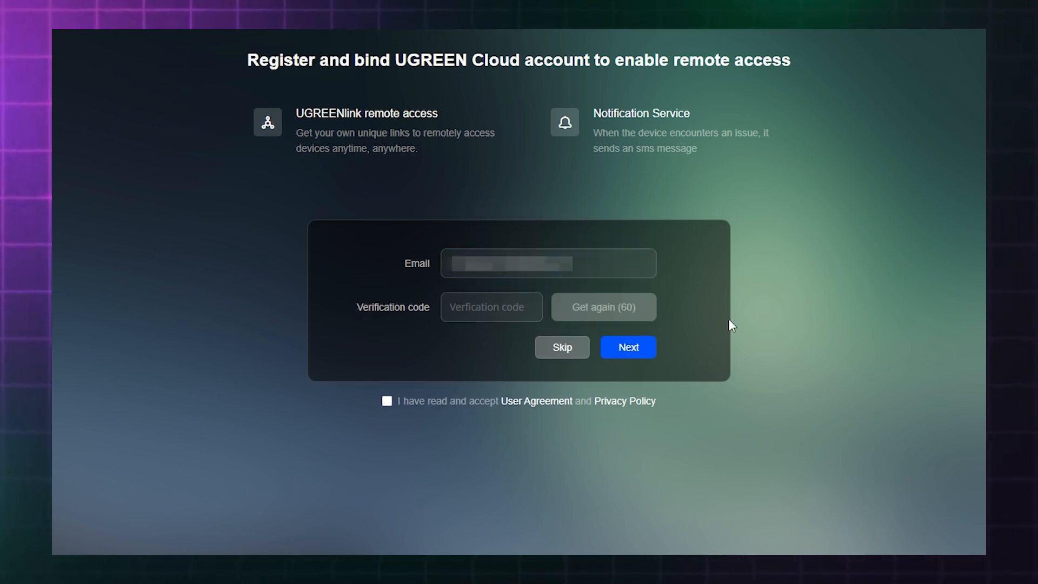
{"action": "left_click", "coordinate": [627, 347]}
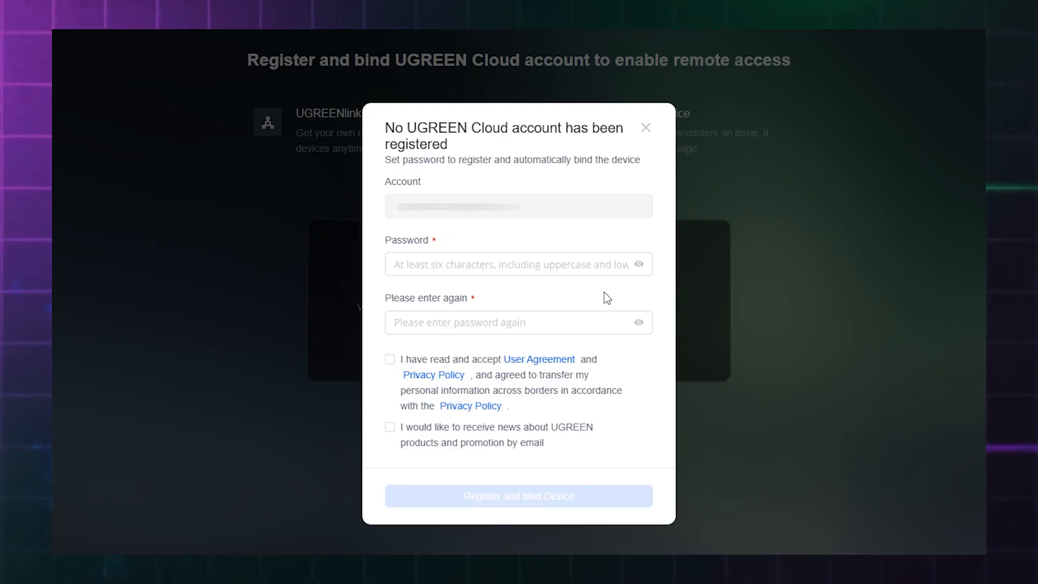
{"action": "left_click", "coordinate": [518, 497]}
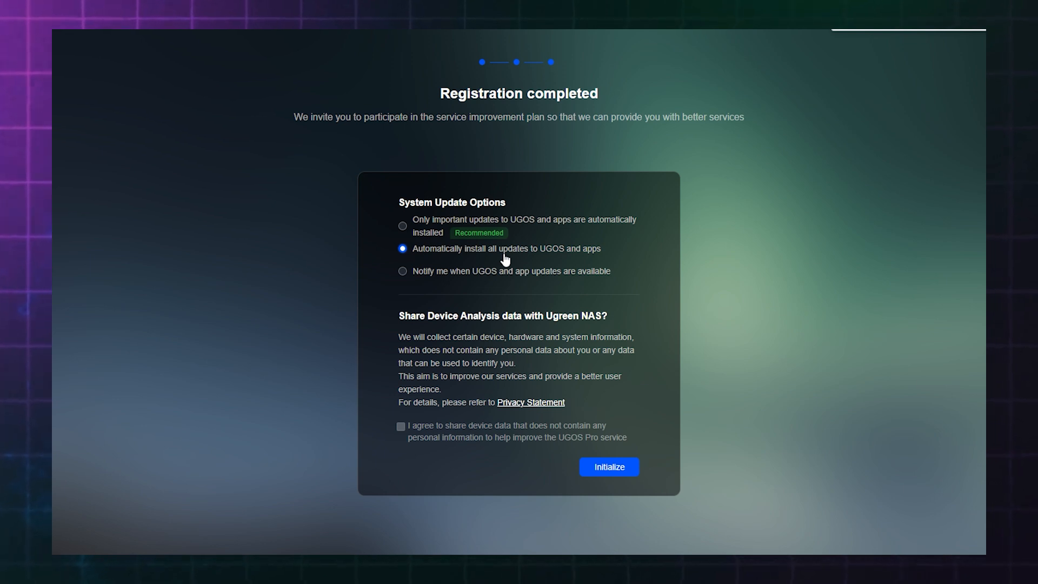
{"action": "mouse_move", "coordinate": [530, 450]}
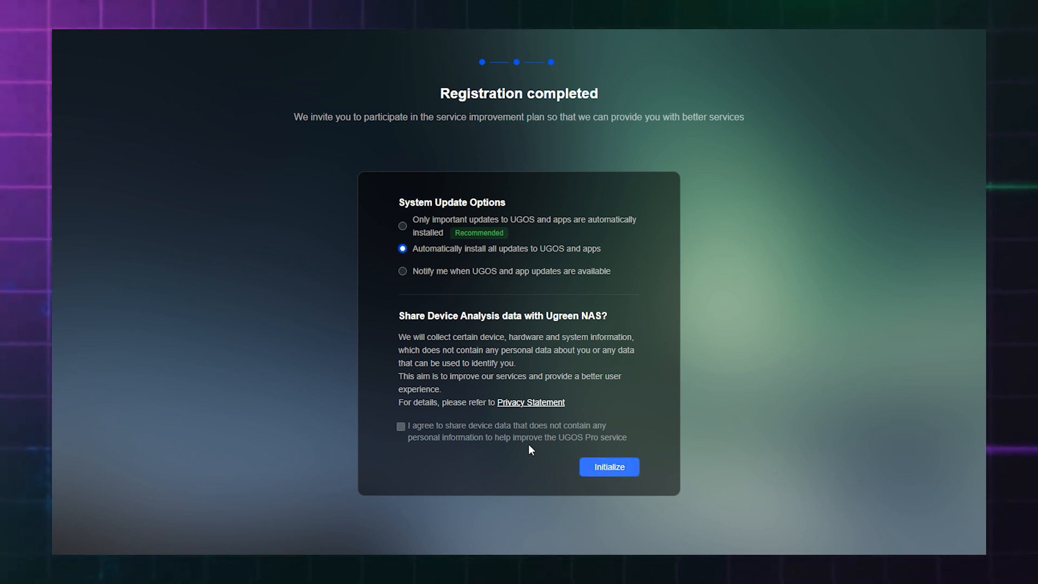
Initialize the NAS with automatic installation of all UGOS and app updates.
{"action": "left_click", "coordinate": [608, 467]}
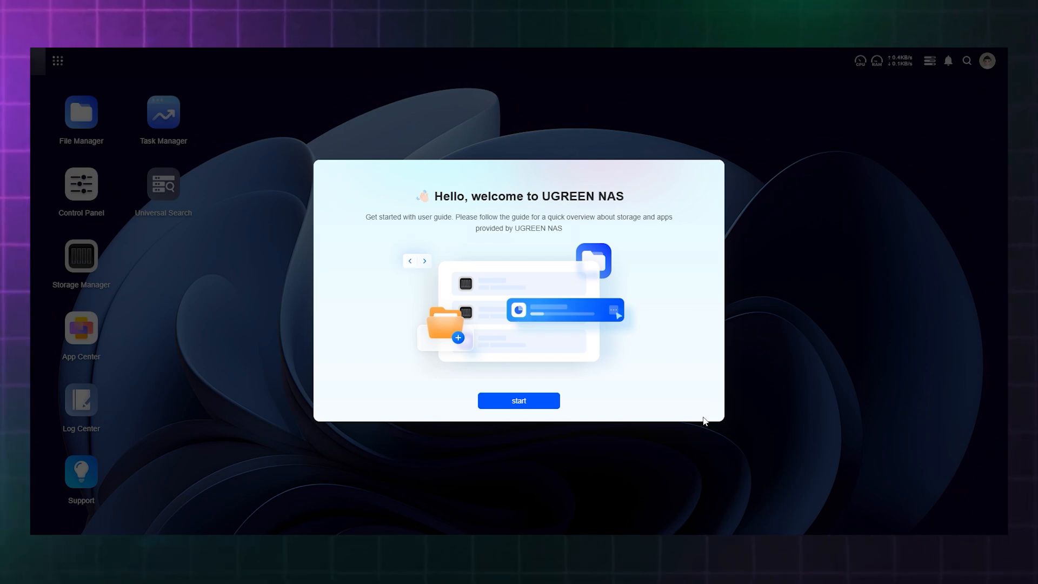
Walk through the welcome desktop tour and go to Storage Manager, which shows no storage yet.
{"action": "left_click", "coordinate": [519, 400]}
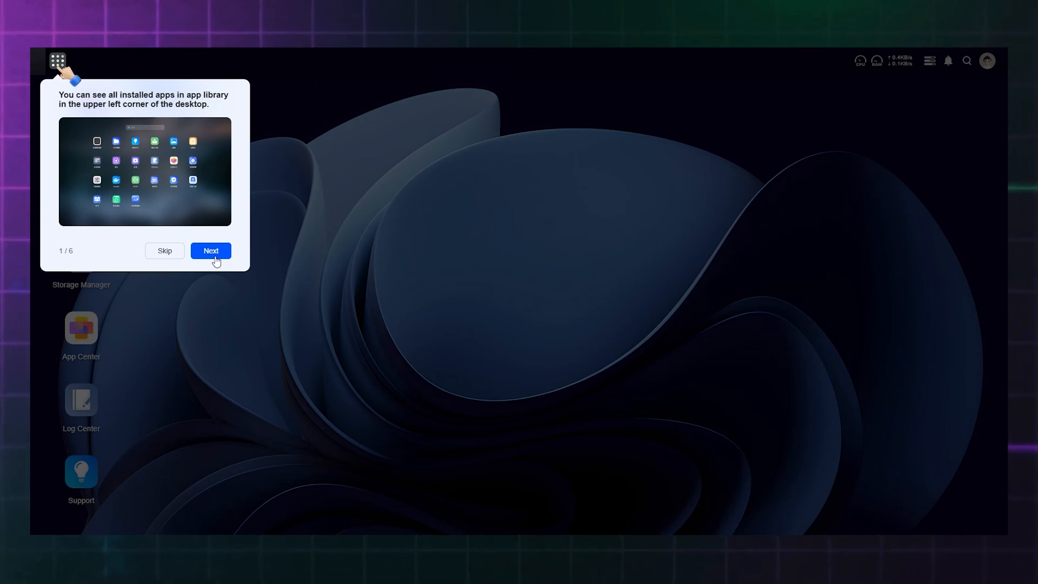
{"action": "left_click", "coordinate": [211, 251]}
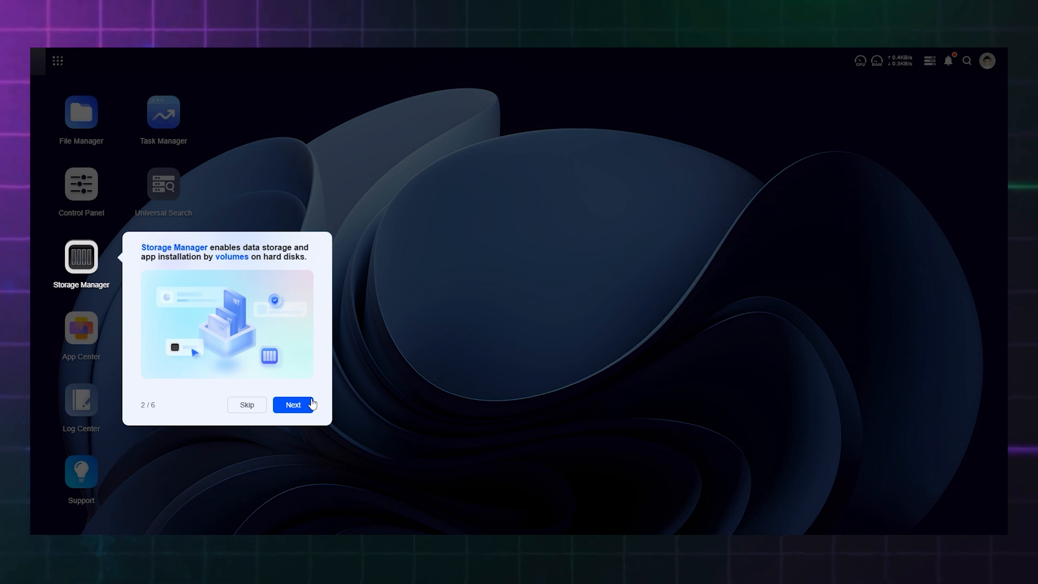
{"action": "left_click", "coordinate": [986, 61]}
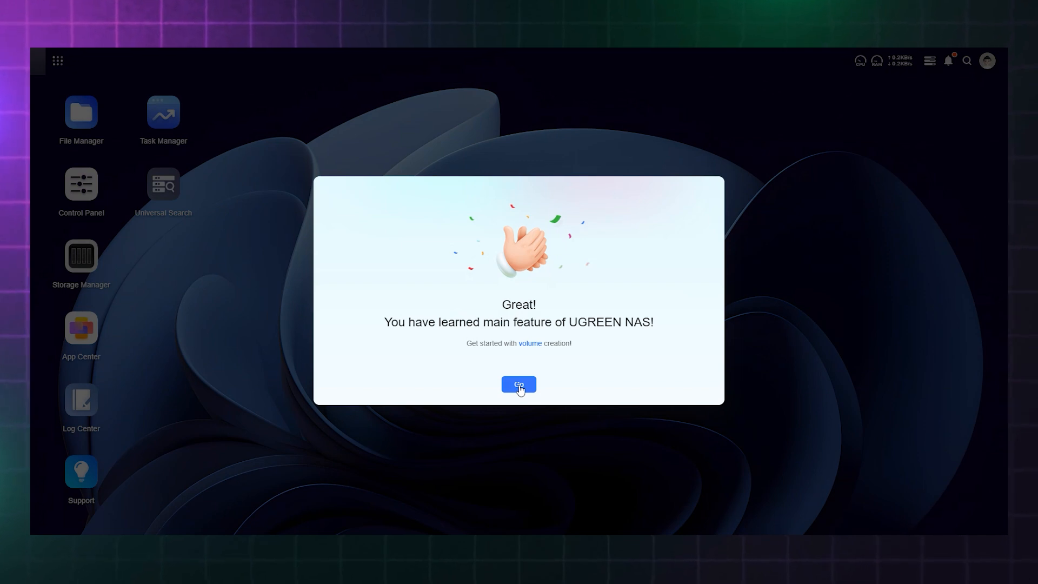
{"action": "left_click", "coordinate": [519, 385]}
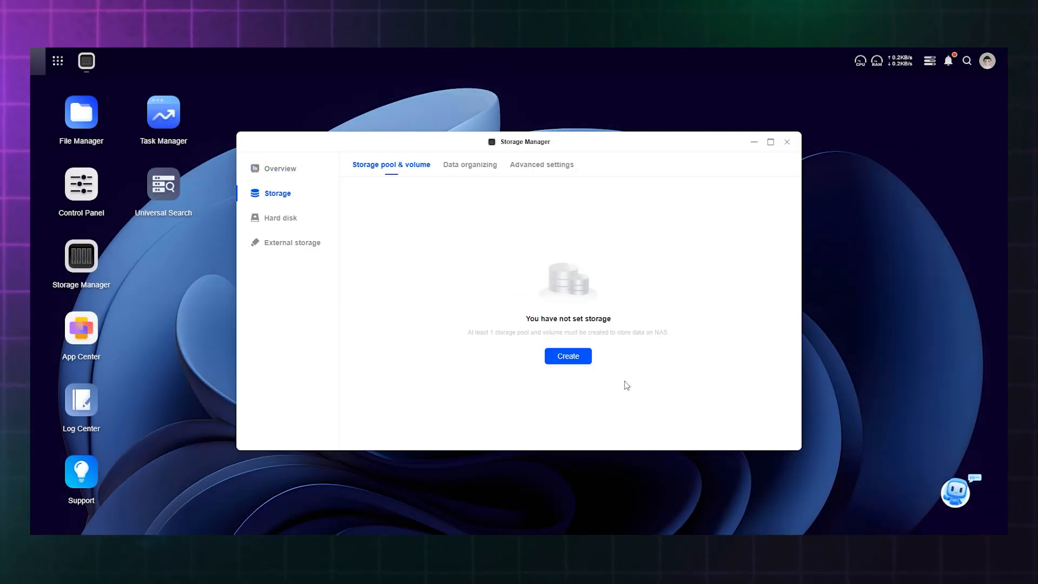
Create a RAID 1 storage pool from Hard disk 1 and Hard disk 2 and move to volume creation.
{"action": "left_click", "coordinate": [568, 356]}
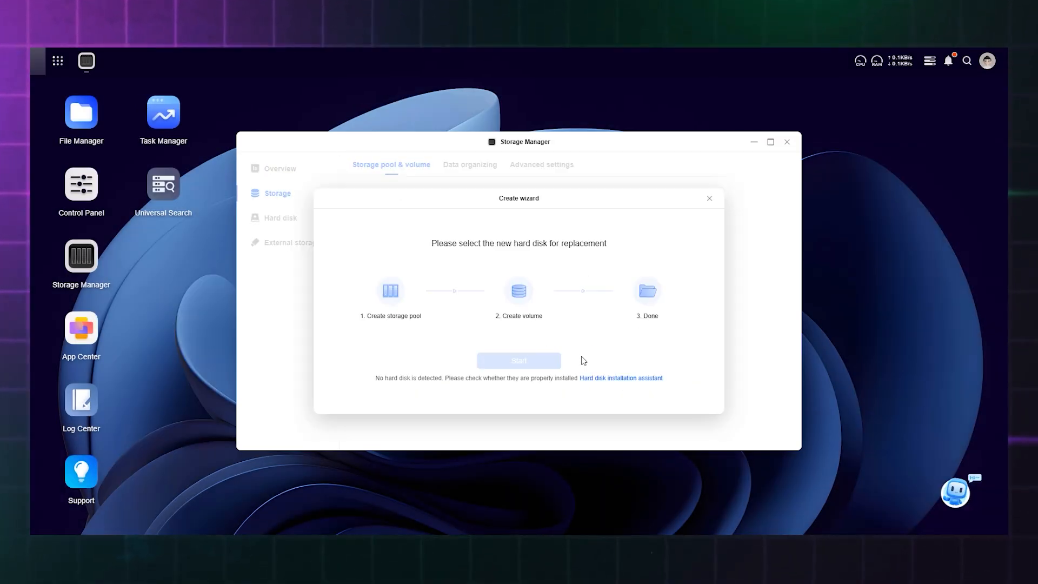
{"action": "left_click", "coordinate": [519, 361]}
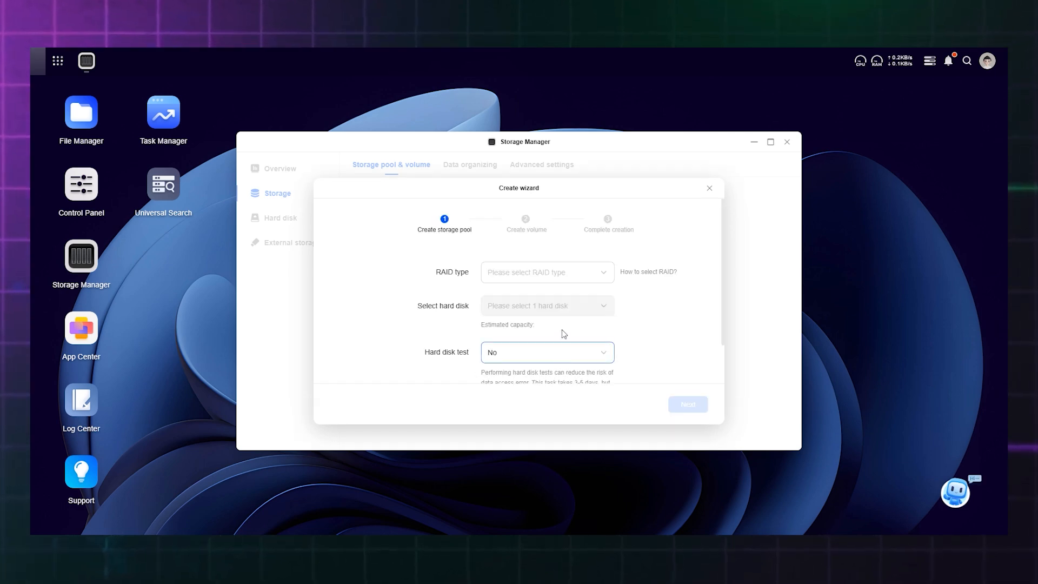
{"action": "left_click", "coordinate": [547, 271]}
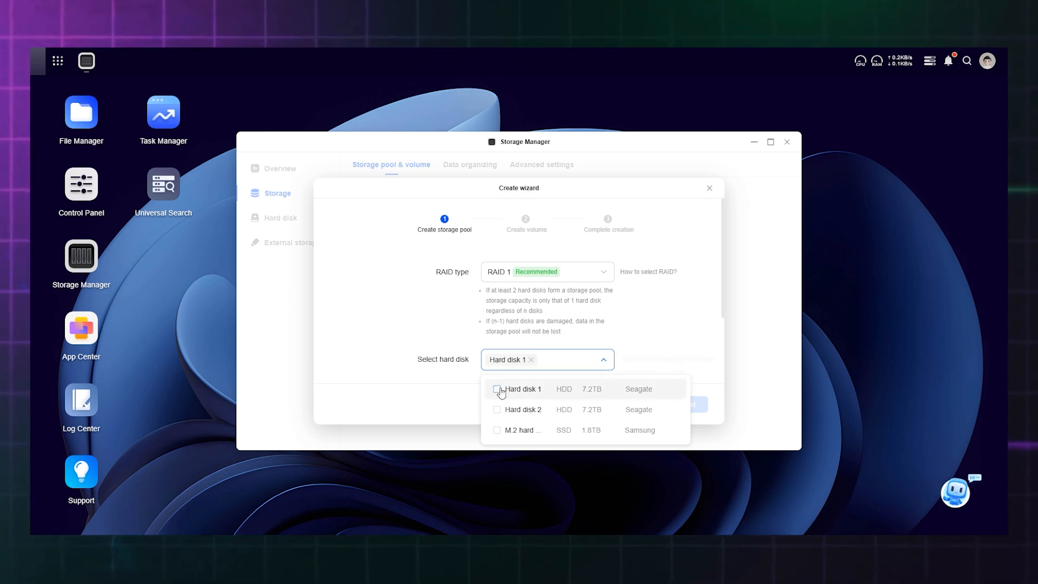
{"action": "left_click", "coordinate": [496, 409]}
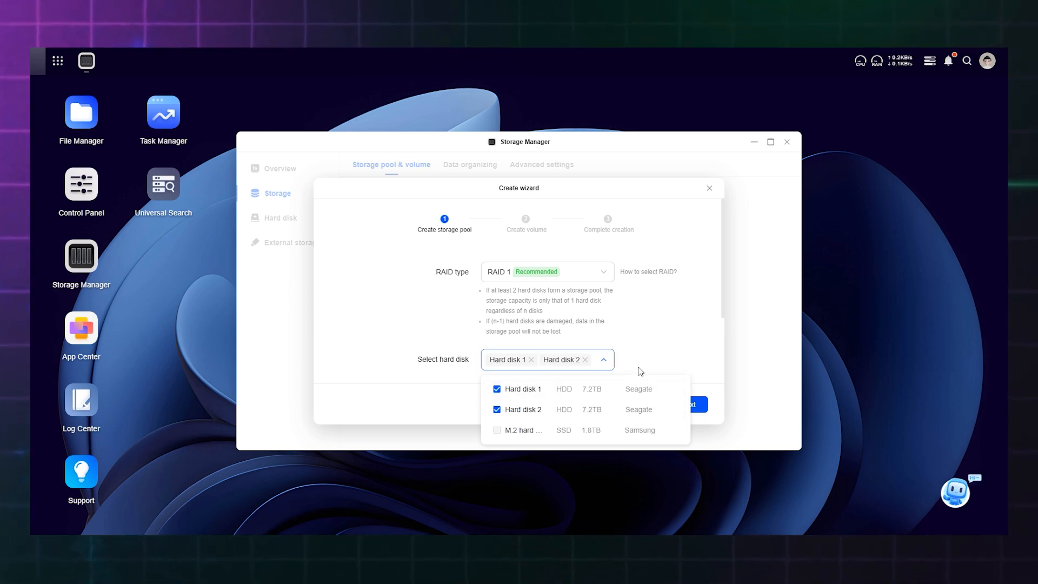
{"action": "mouse_move", "coordinate": [652, 341]}
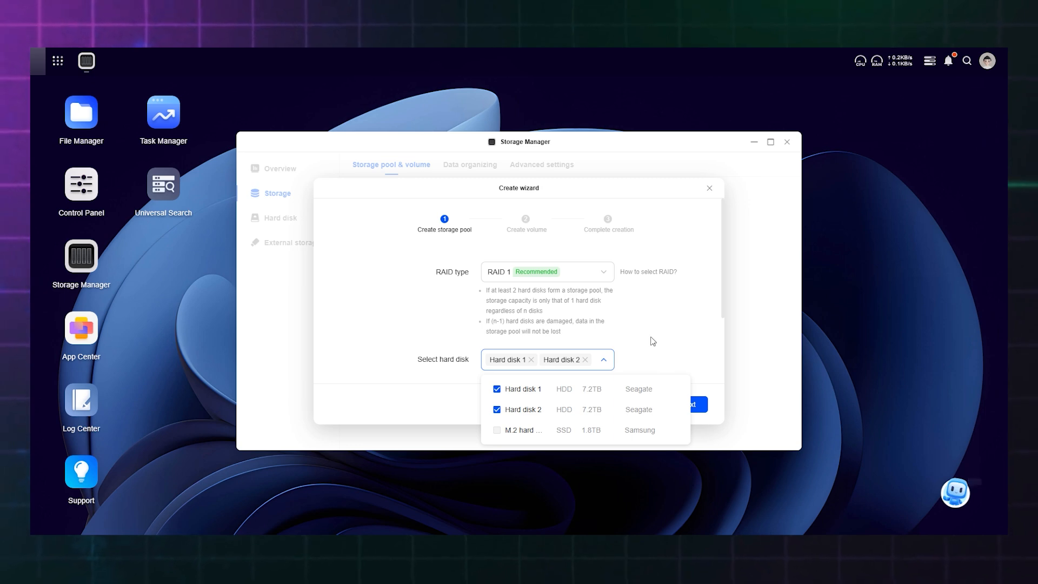
{"action": "left_click", "coordinate": [691, 405]}
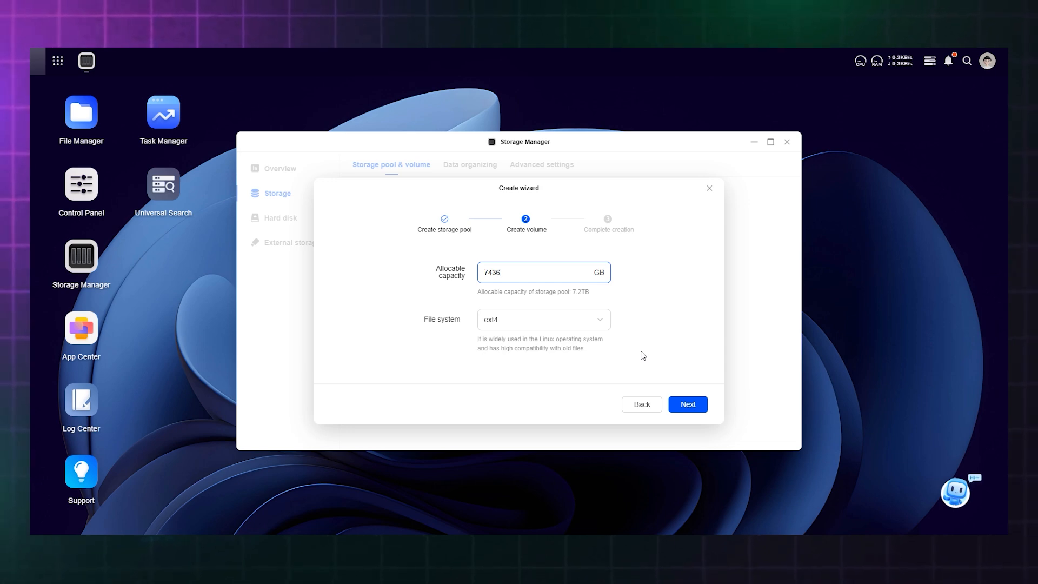
{"action": "mouse_move", "coordinate": [624, 345]}
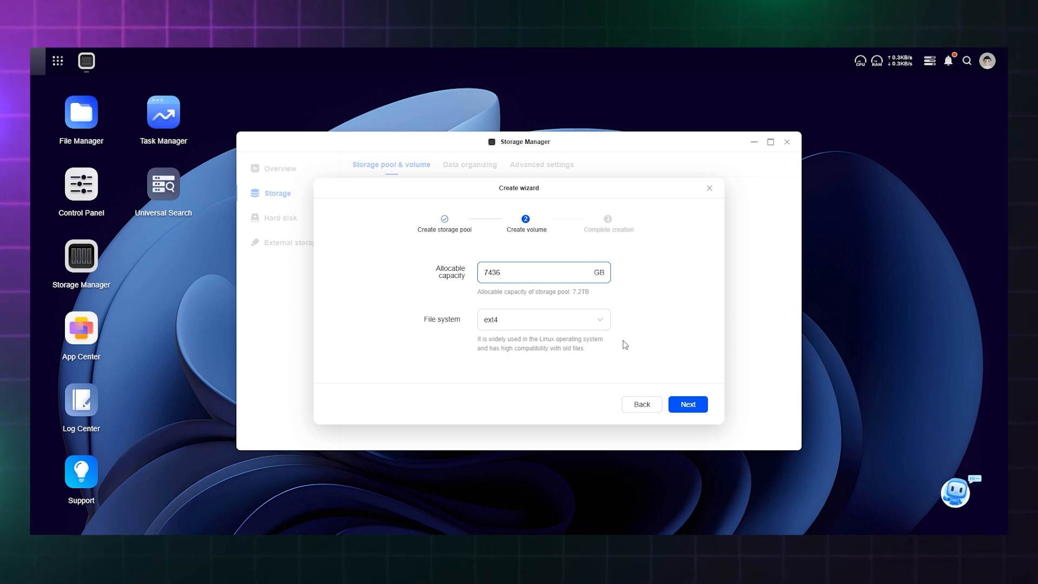
Set the 7436 GB volume's file system to Btrfs and reach the creation summary.
{"action": "left_click", "coordinate": [543, 272]}
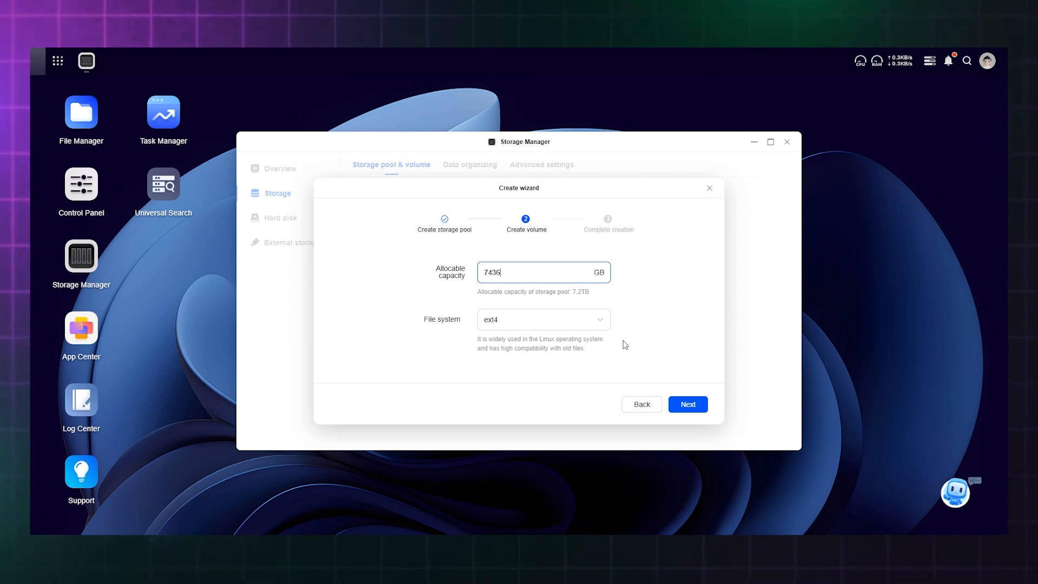
{"action": "mouse_move", "coordinate": [615, 343]}
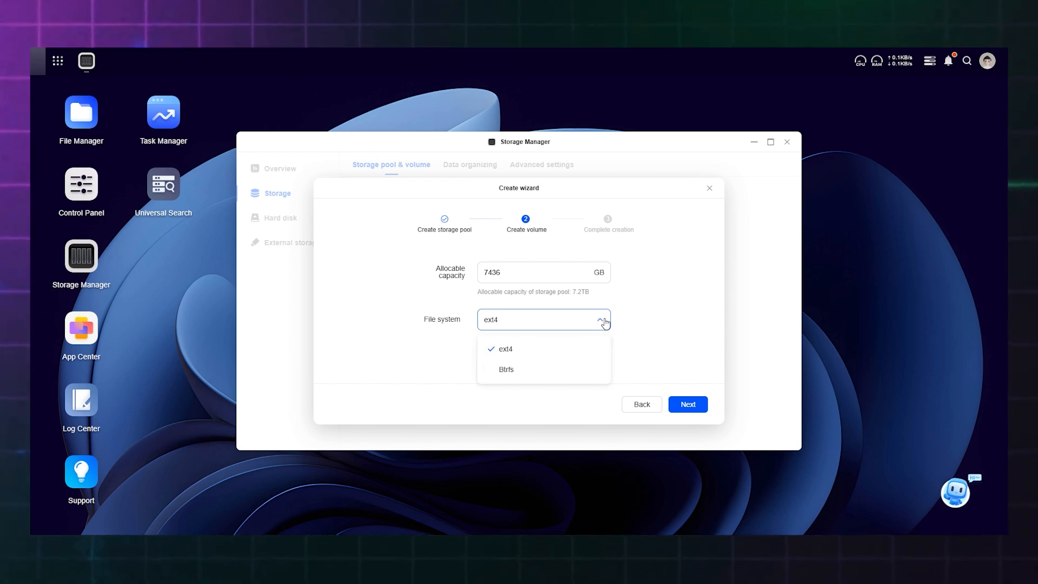
{"action": "left_click", "coordinate": [506, 370]}
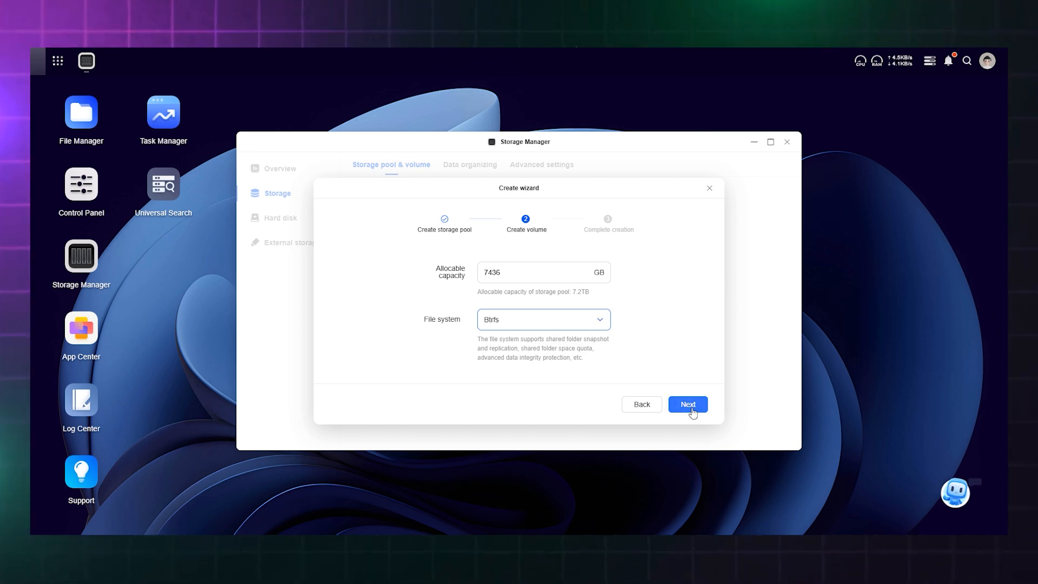
{"action": "left_click", "coordinate": [688, 404]}
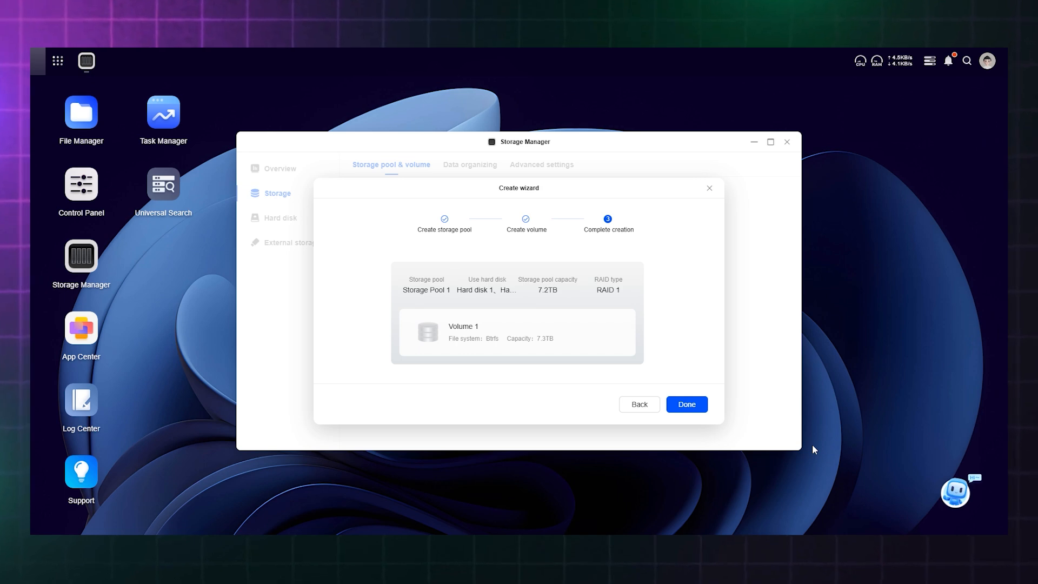
Create Storage Pool 1, agreeing to format both disks and confirming the account password.
{"action": "left_click", "coordinate": [687, 403]}
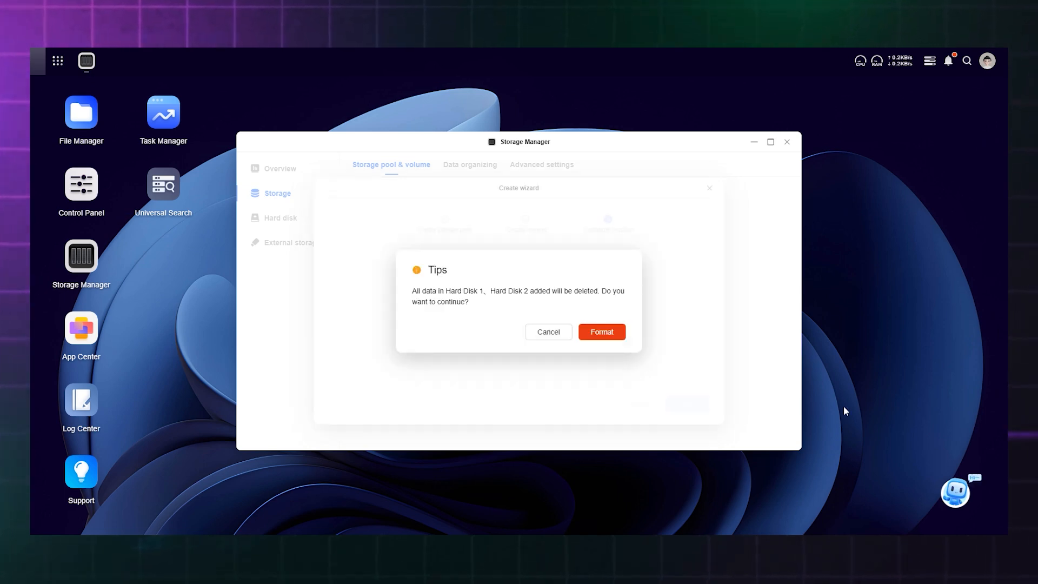
{"action": "mouse_move", "coordinate": [602, 332]}
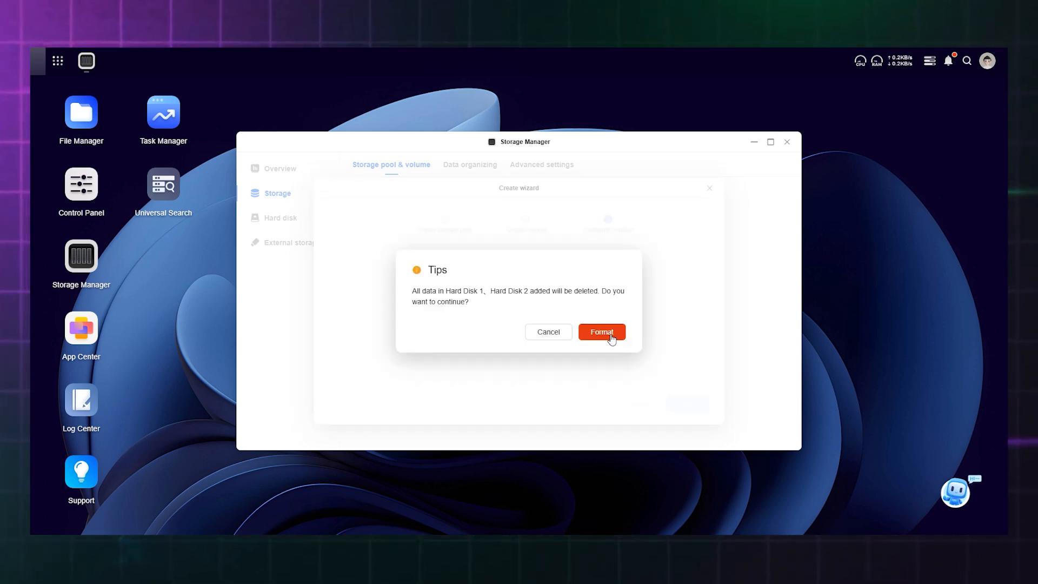
{"action": "left_click", "coordinate": [600, 332]}
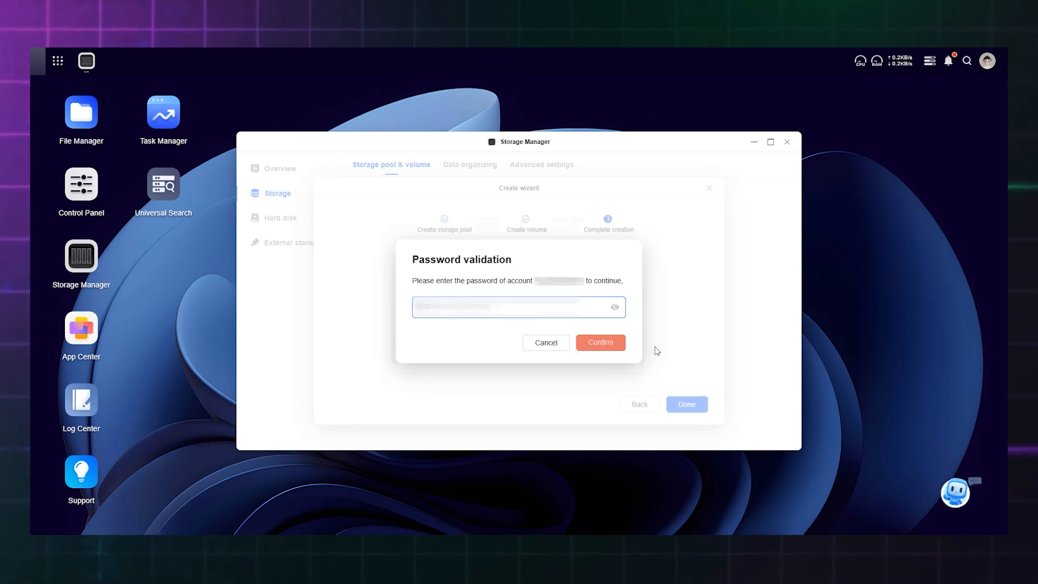
{"action": "left_click", "coordinate": [599, 343]}
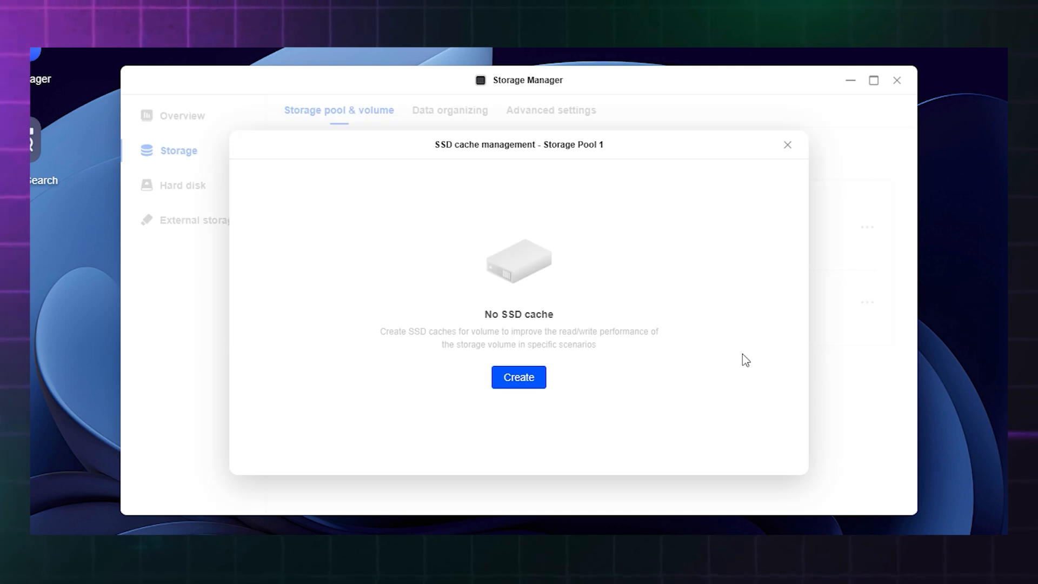
Build an SSD cache for Volume 1 on M.2 Hard Disk 1 with Basic RAID and 1847 GB capacity.
{"action": "left_click", "coordinate": [518, 377]}
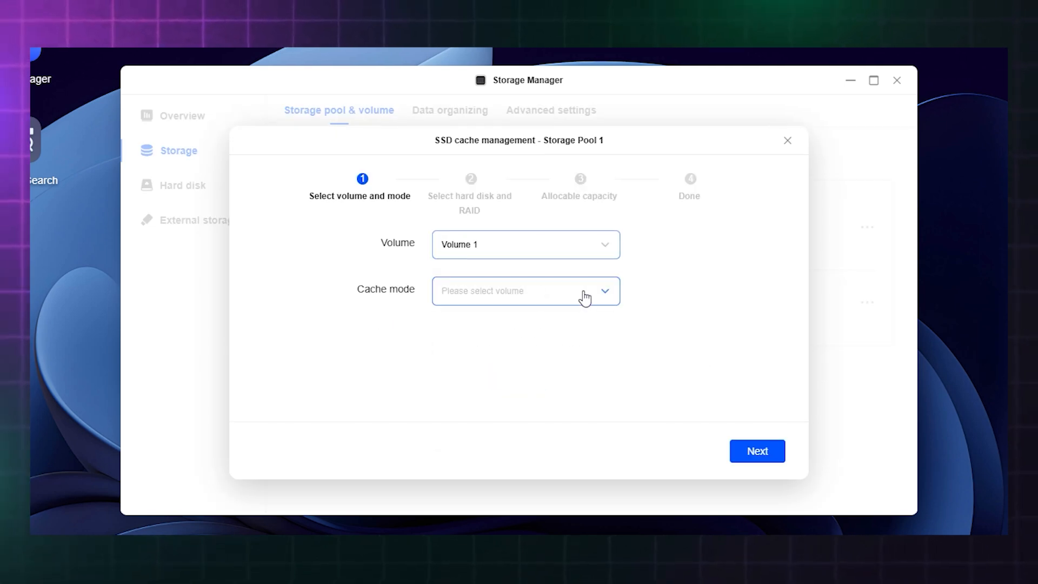
{"action": "left_click", "coordinate": [757, 451]}
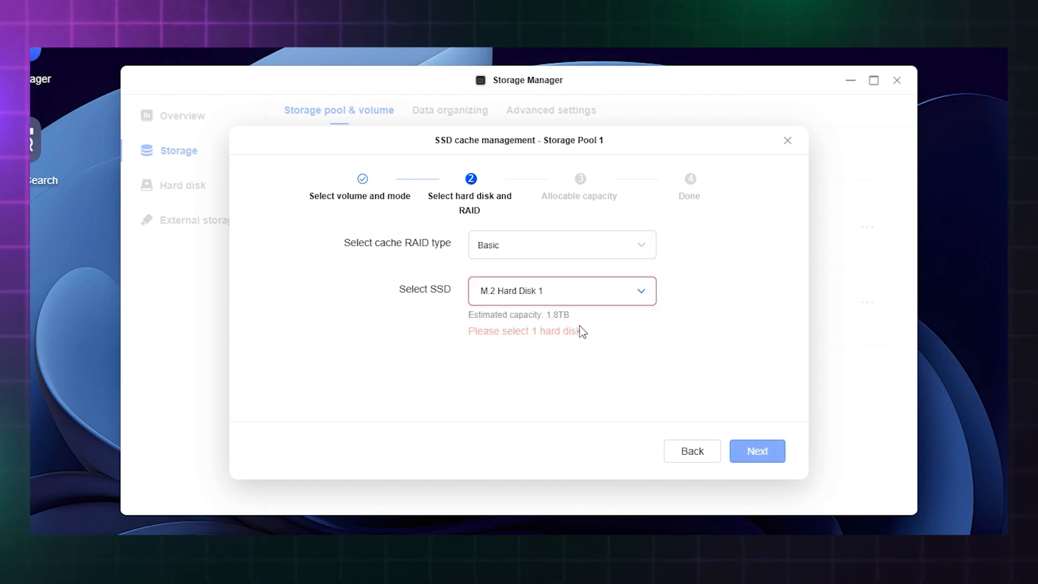
{"action": "left_click", "coordinate": [757, 451]}
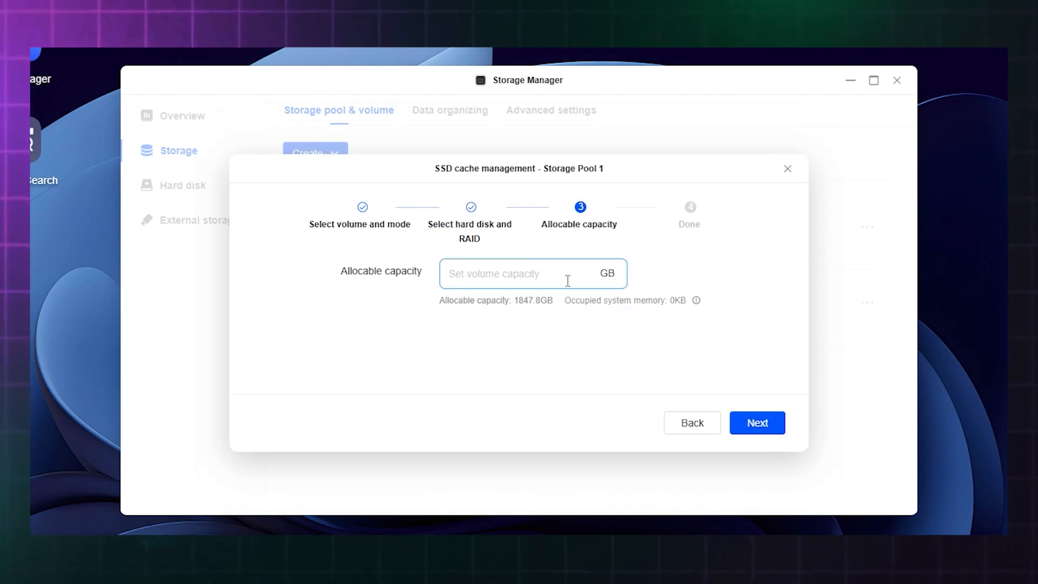
{"action": "type", "text": "1847"}
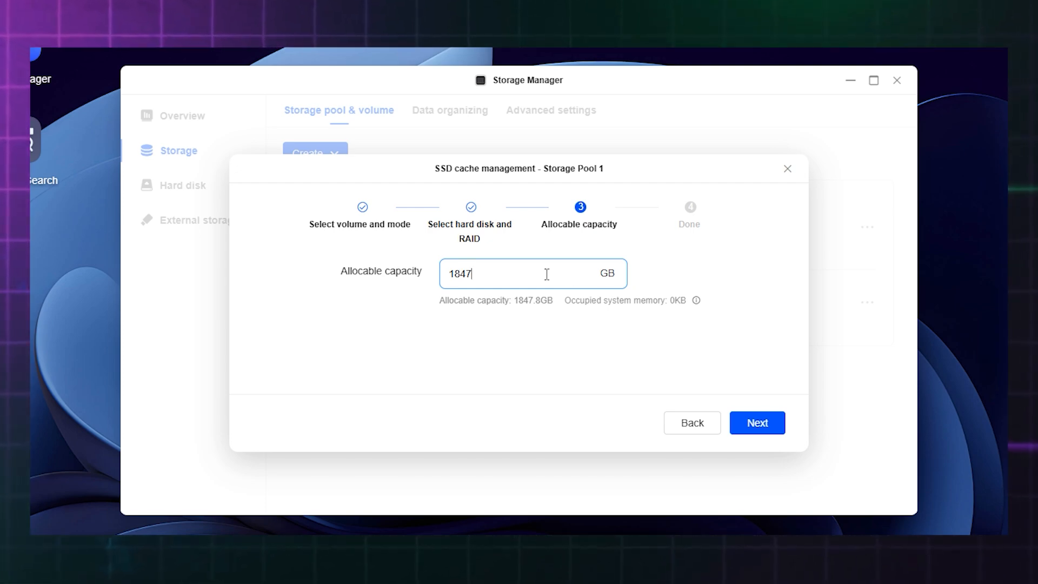
{"action": "left_click", "coordinate": [757, 423]}
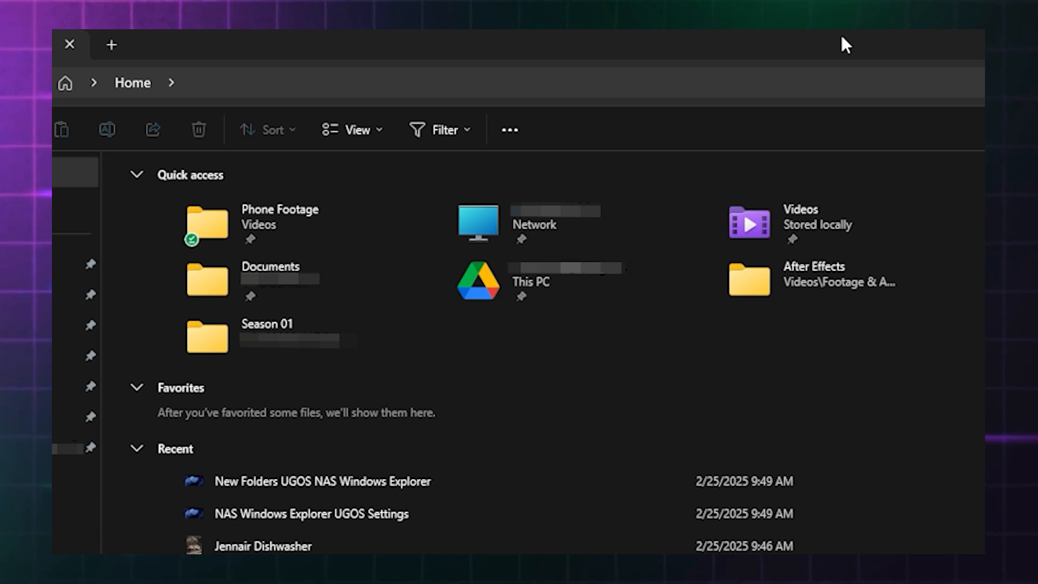
{"action": "double_click", "coordinate": [478, 221]}
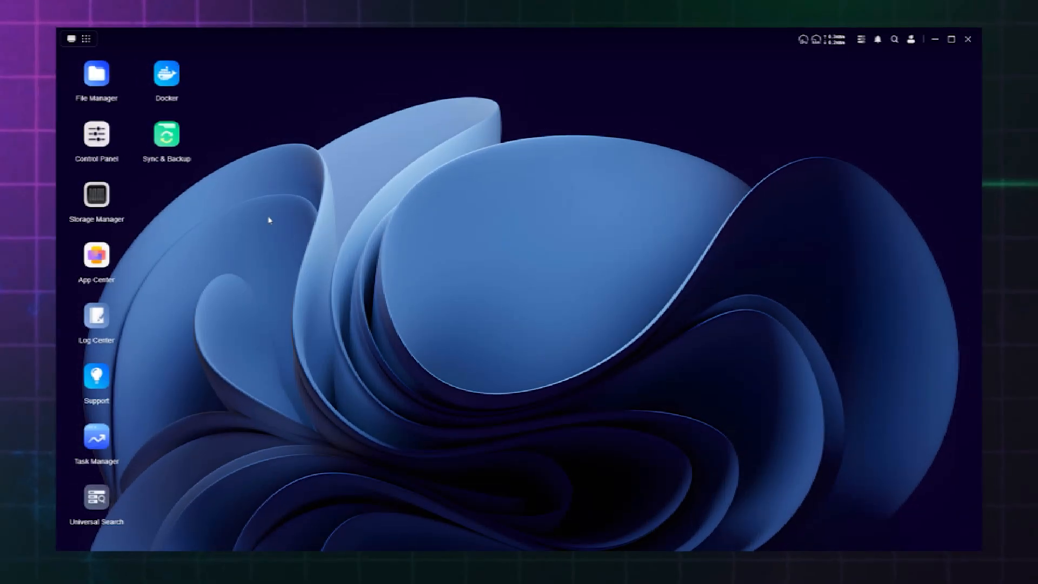
{"action": "left_click", "coordinate": [96, 134]}
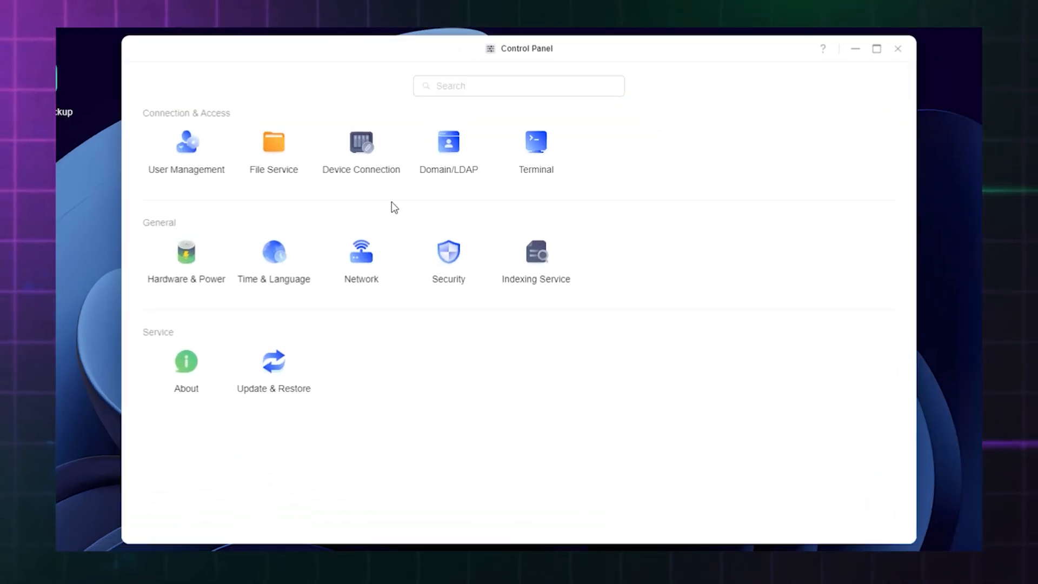
{"action": "left_click", "coordinate": [273, 142]}
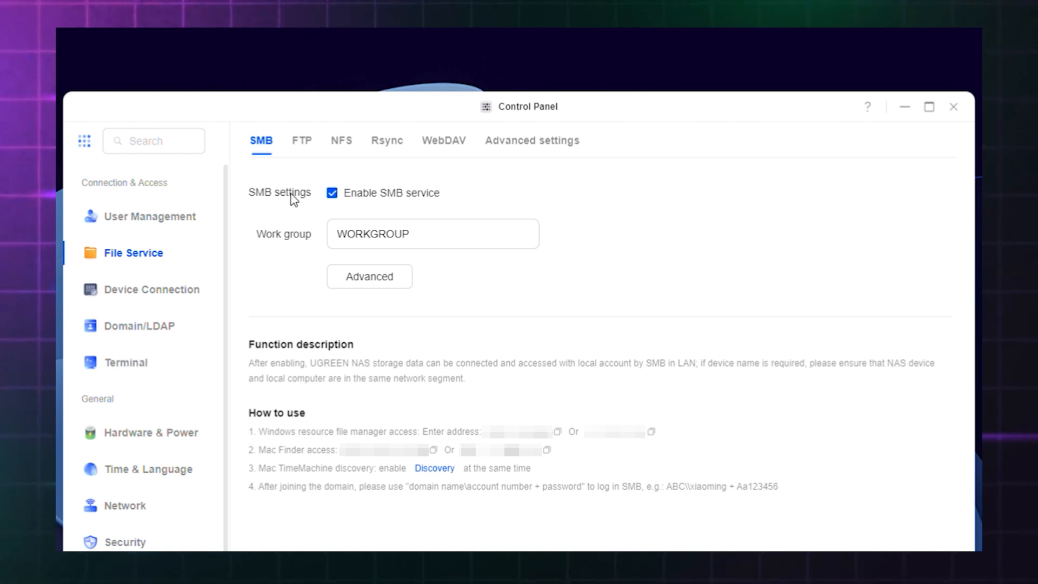
{"action": "mouse_move", "coordinate": [406, 202]}
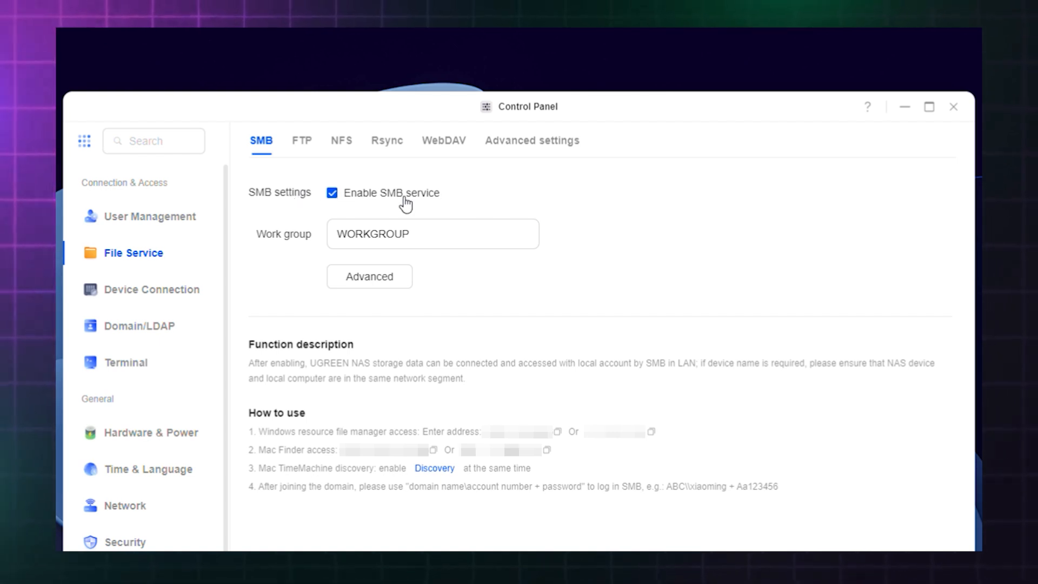
{"action": "mouse_move", "coordinate": [378, 206]}
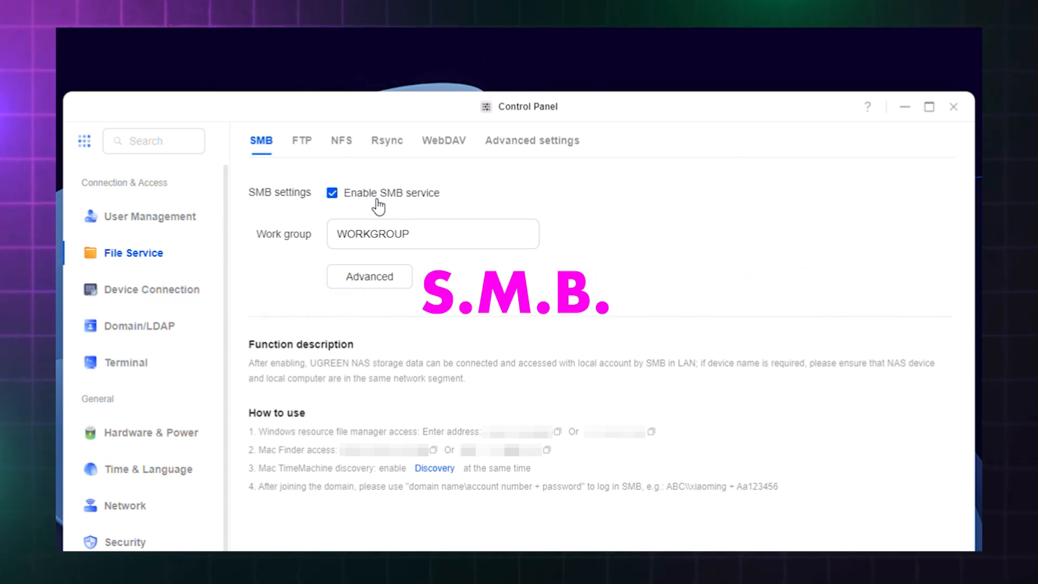
{"action": "mouse_move", "coordinate": [759, 371]}
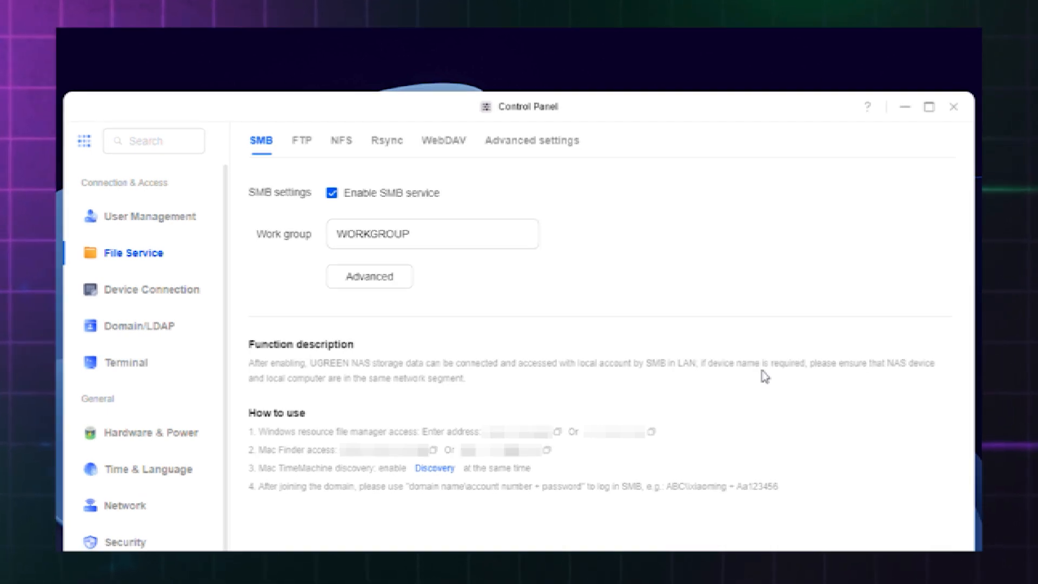
{"action": "left_click", "coordinate": [954, 107]}
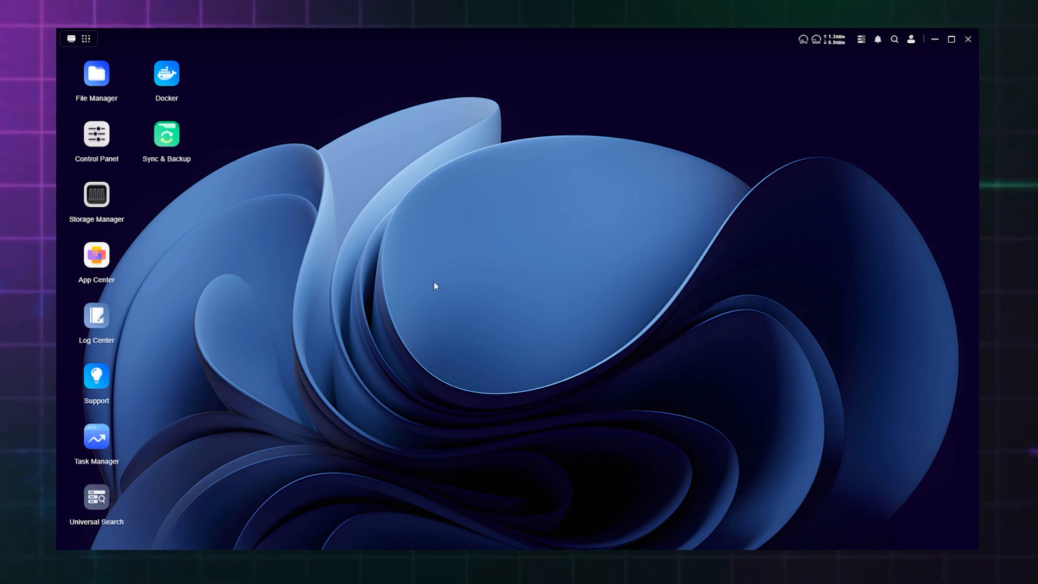
{"action": "mouse_move", "coordinate": [96, 139]}
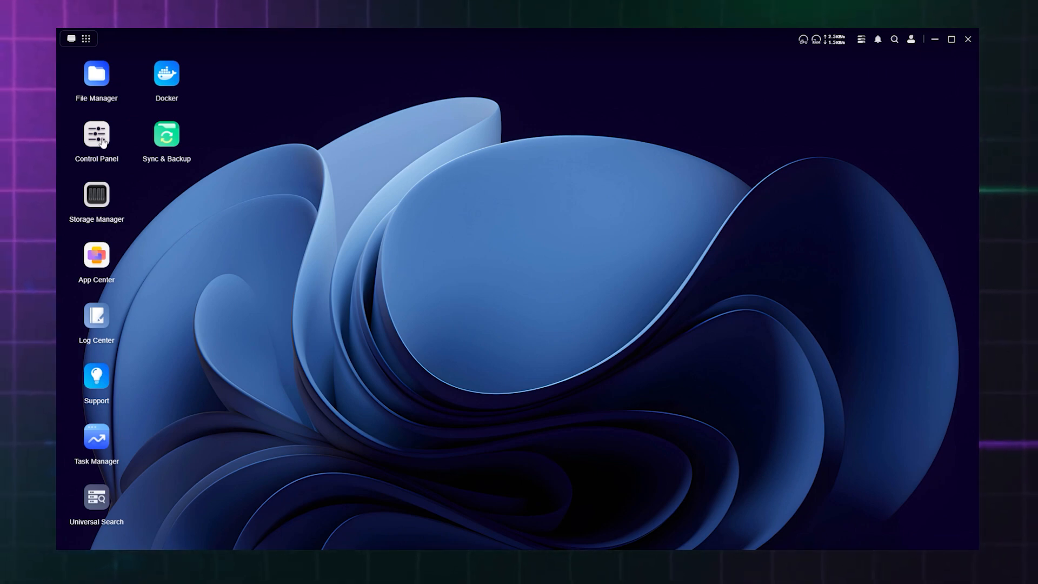
Enable the wsdd2 discovery service in File Service advanced settings, leaving Bonjour and UPnP off.
{"action": "left_click", "coordinate": [96, 134]}
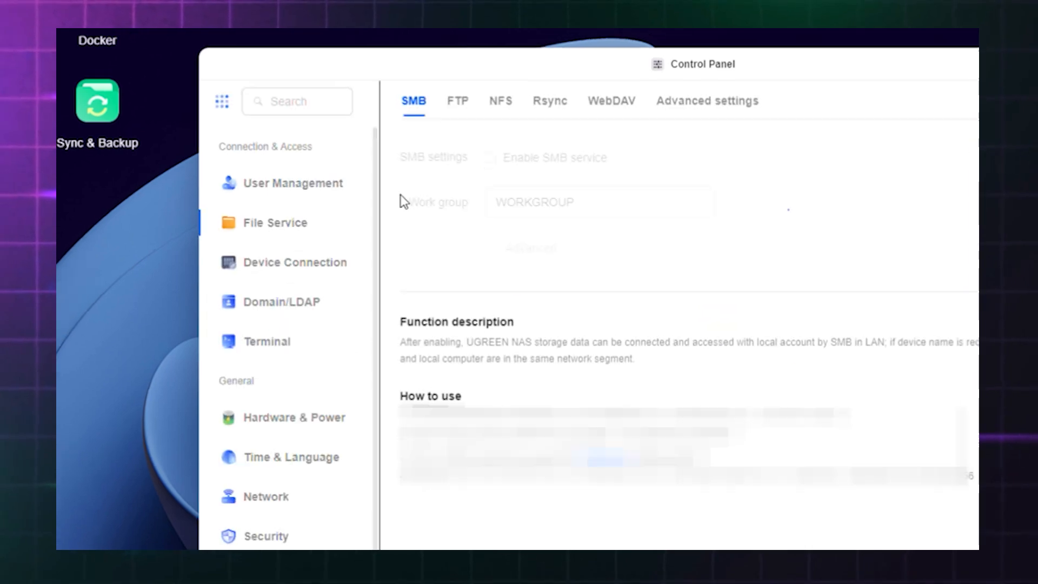
{"action": "left_click", "coordinate": [706, 100]}
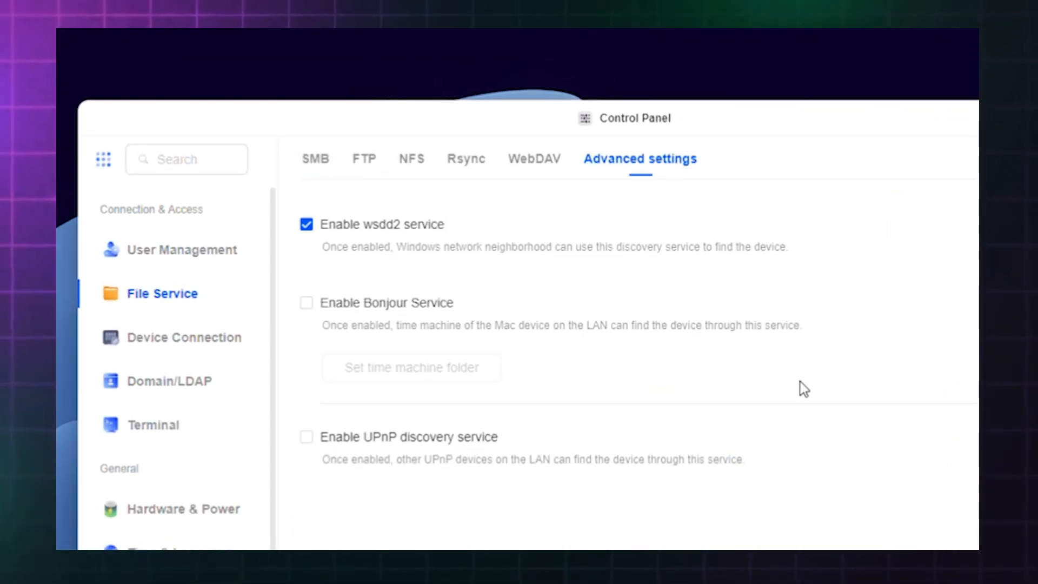
{"action": "mouse_move", "coordinate": [423, 237]}
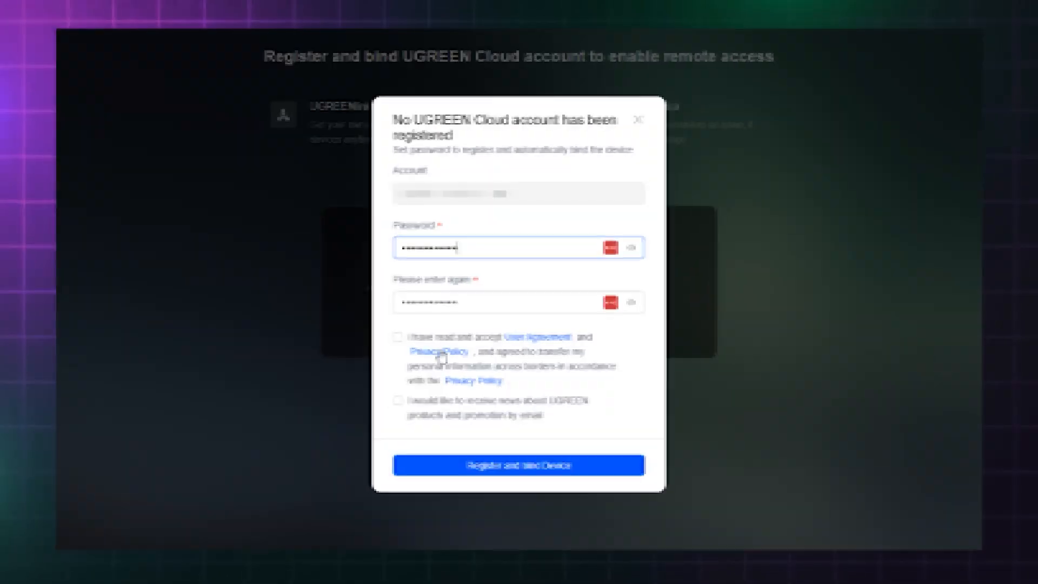
Accept the user agreement and news emails, then register and bind the NAS to UGREEN Cloud.
{"action": "left_click", "coordinate": [398, 337]}
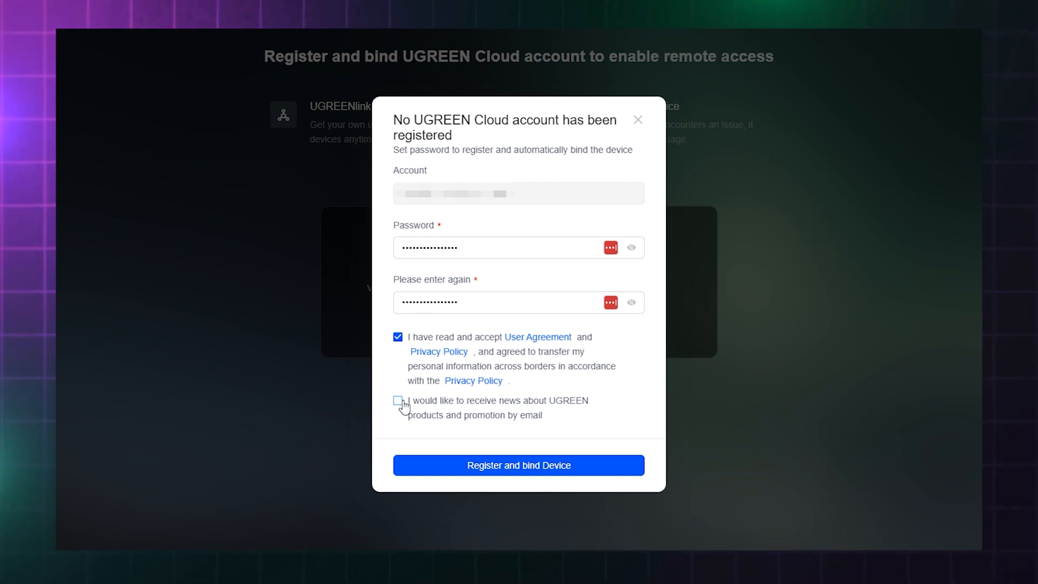
{"action": "left_click", "coordinate": [398, 400]}
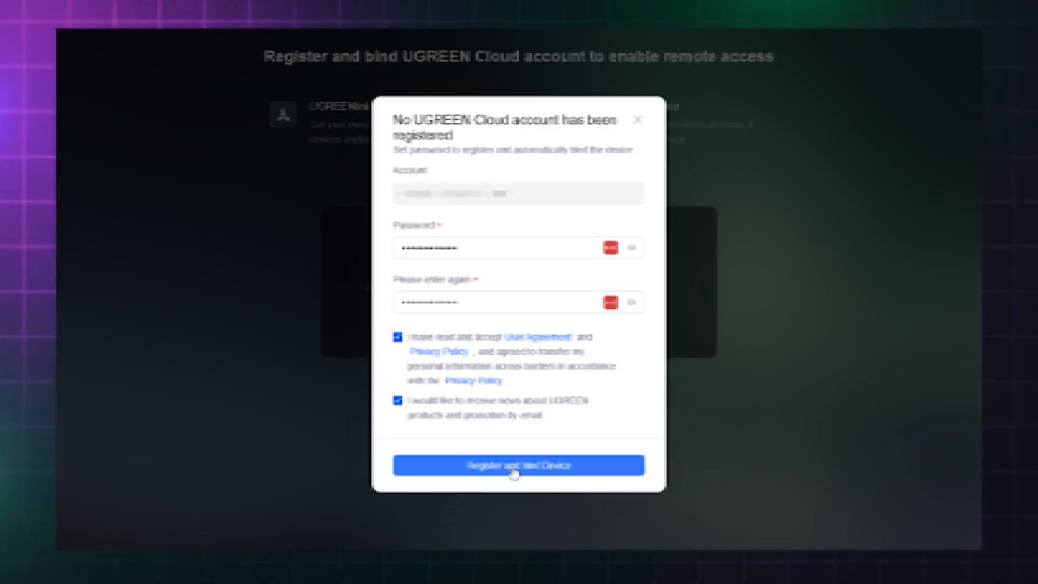
{"action": "left_click", "coordinate": [518, 466]}
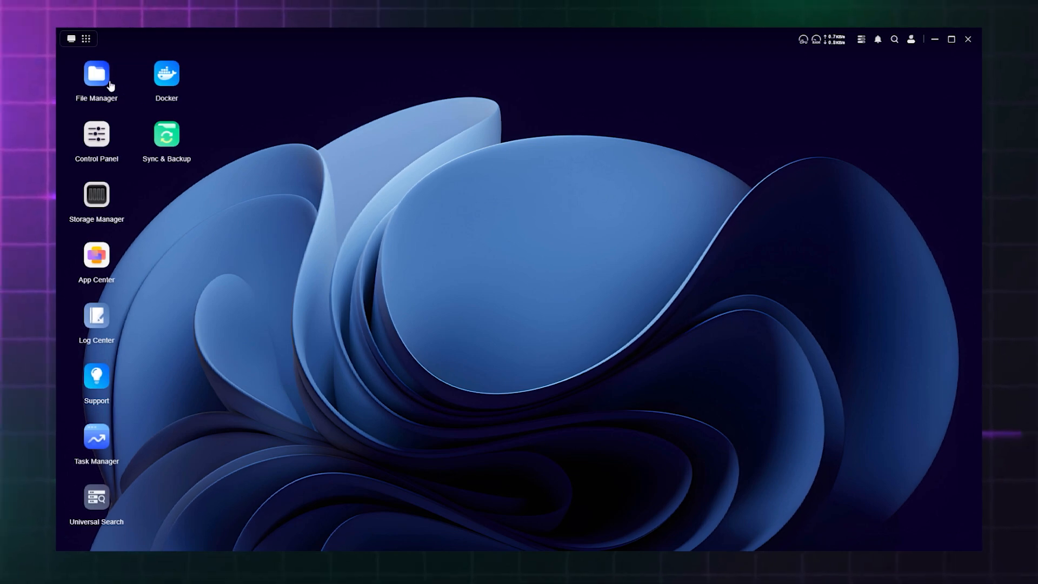
{"action": "mouse_move", "coordinate": [262, 132]}
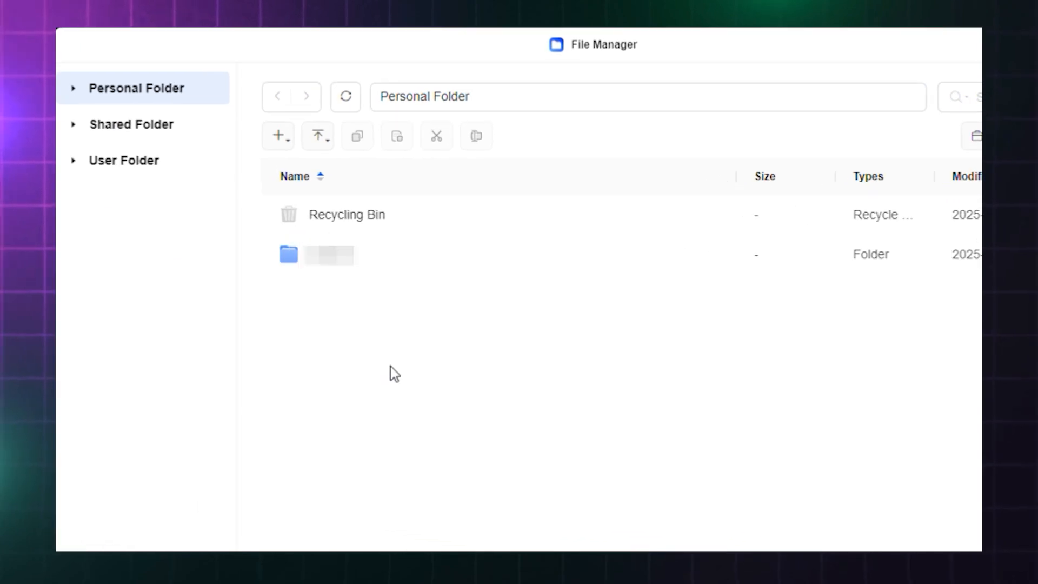
Show the Shared Folder list in File Manager with docker, Exports, Footage & Audio and plex.
{"action": "left_click", "coordinate": [131, 125]}
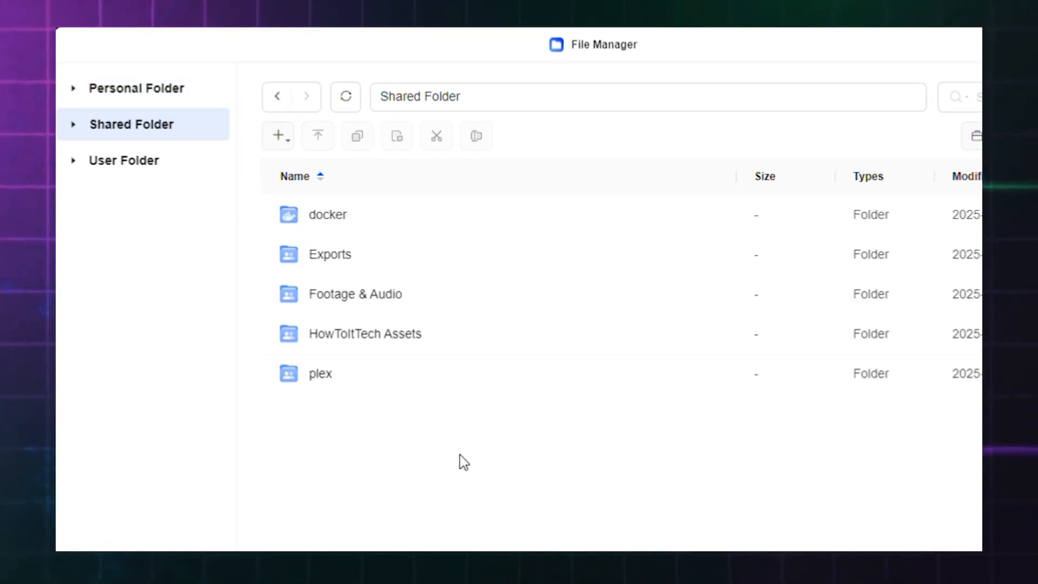
{"action": "left_click", "coordinate": [278, 137]}
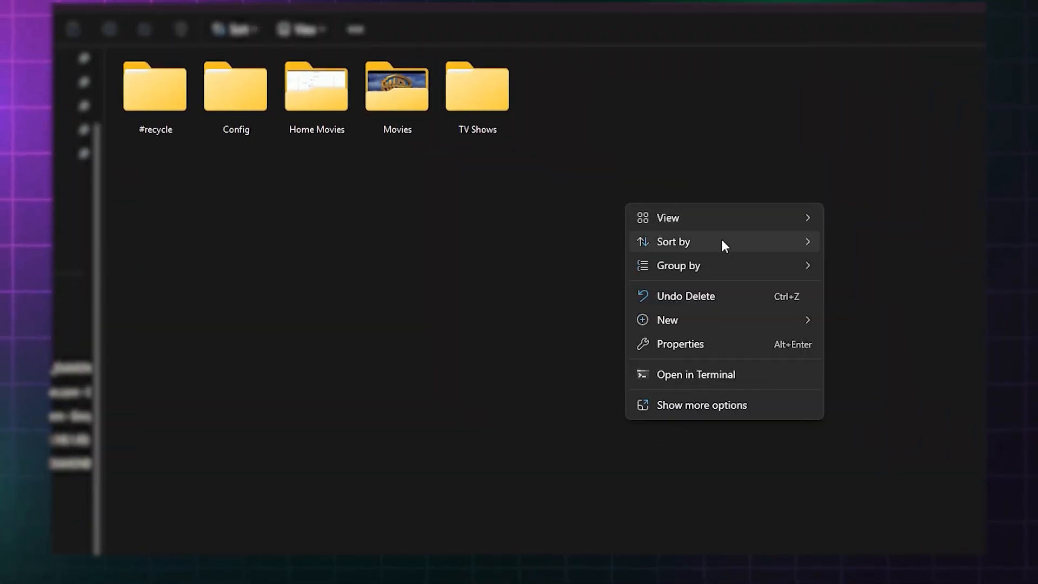
Create a new folder named Photos in the plex share next to Movies and TV Shows.
{"action": "left_click", "coordinate": [667, 320]}
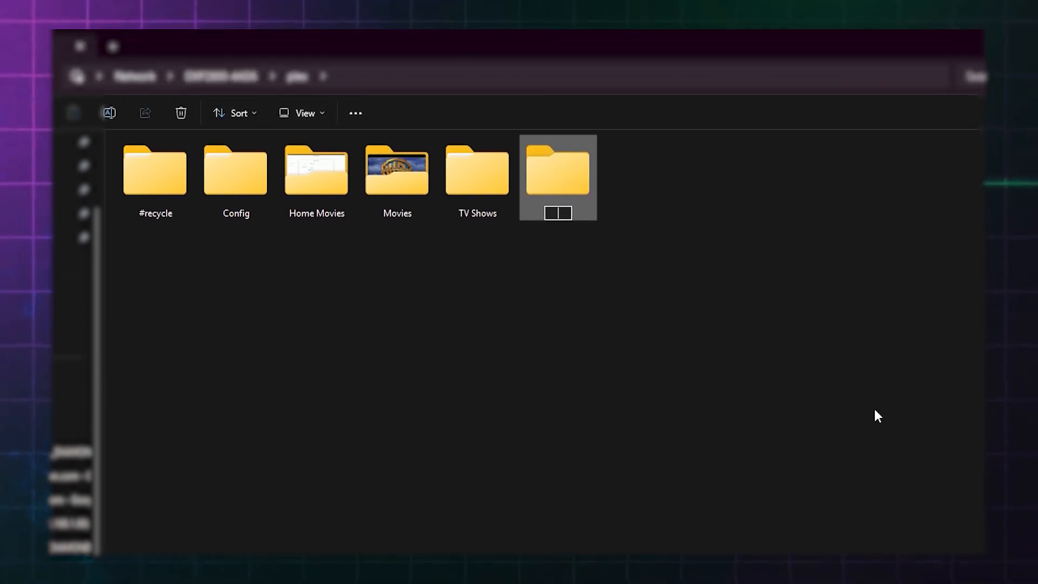
{"action": "type", "text": "Photos"}
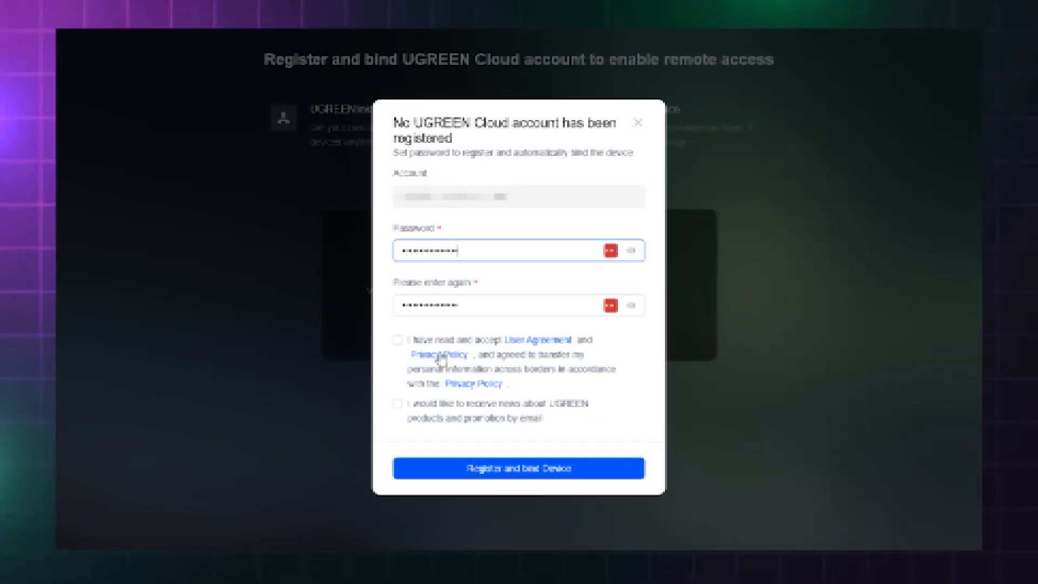
Tick the agreement and news options and submit Register and bind Device.
{"action": "left_click", "coordinate": [398, 340]}
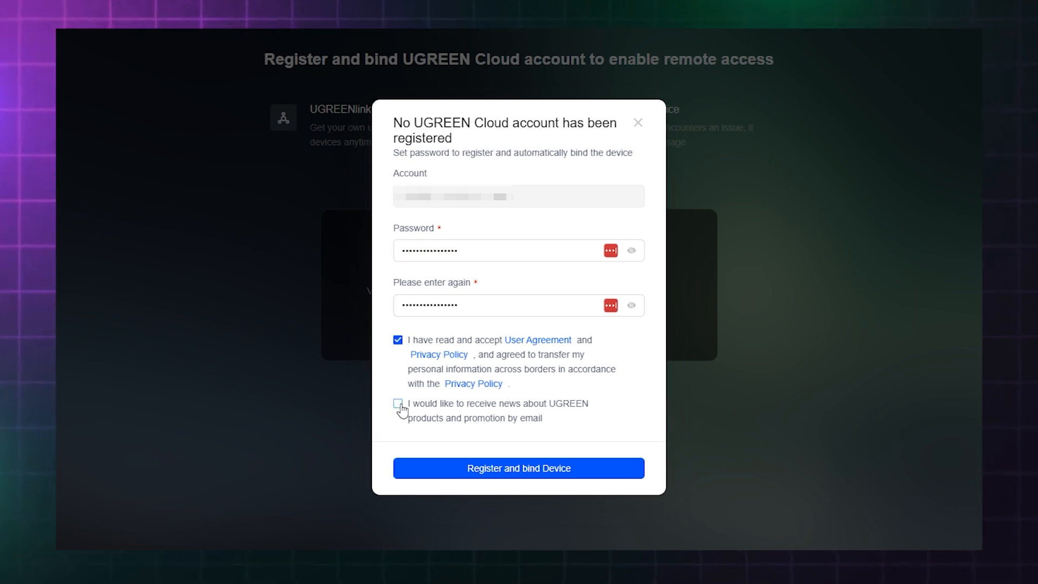
{"action": "left_click", "coordinate": [398, 403]}
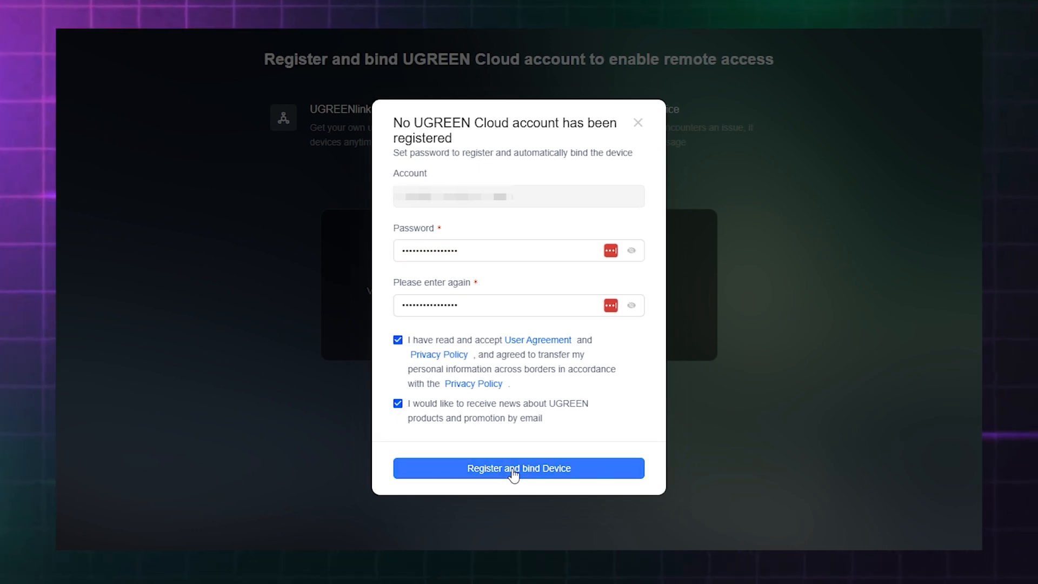
{"action": "left_click", "coordinate": [519, 468]}
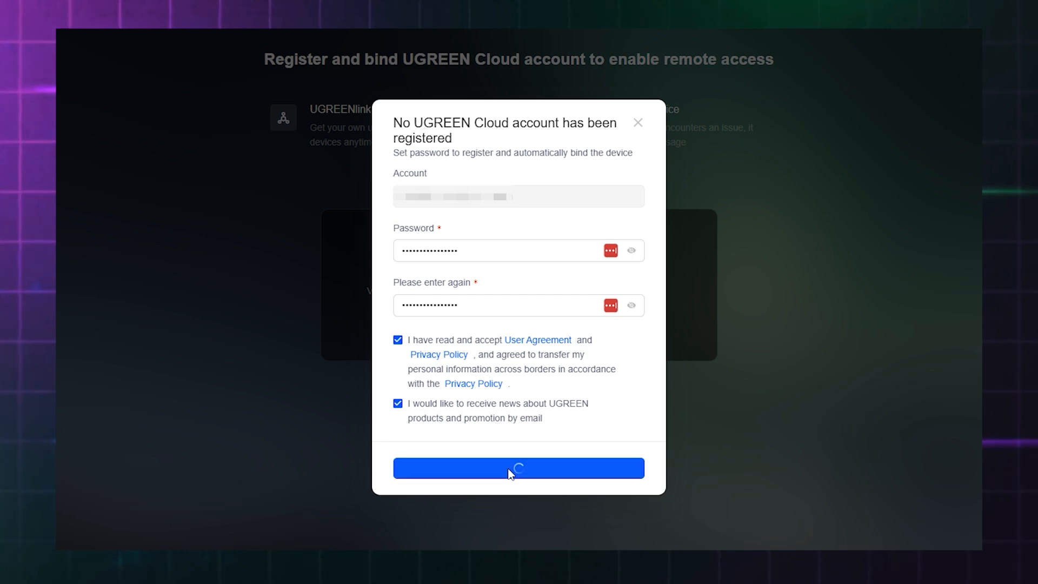
{"action": "mouse_move", "coordinate": [979, 435]}
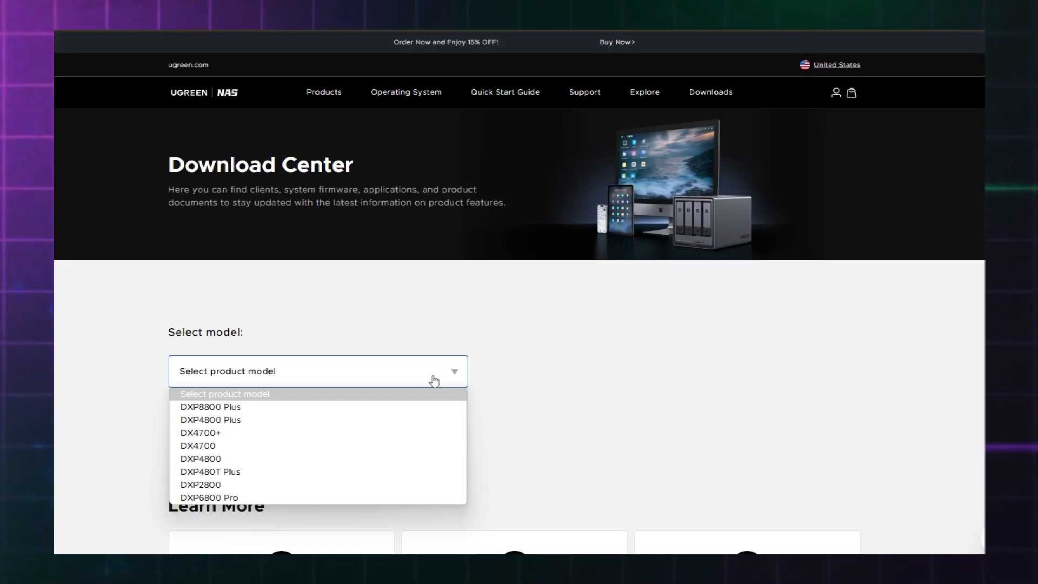
Select the DXP2800 model and download the UGREEN NAS Windows (64-bit) client.
{"action": "left_click", "coordinate": [201, 485]}
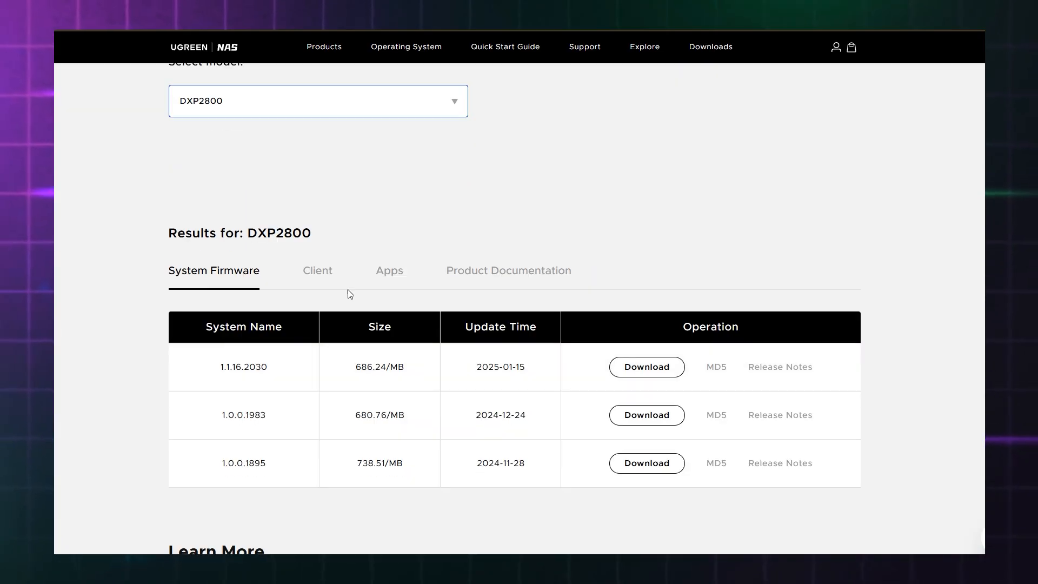
{"action": "left_click", "coordinate": [317, 270]}
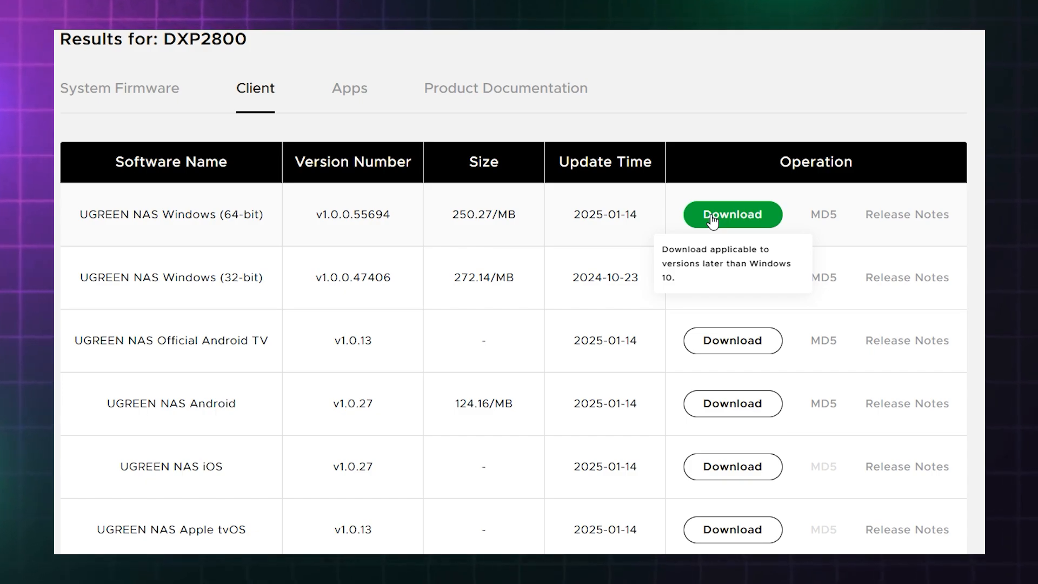
{"action": "left_click", "coordinate": [732, 214]}
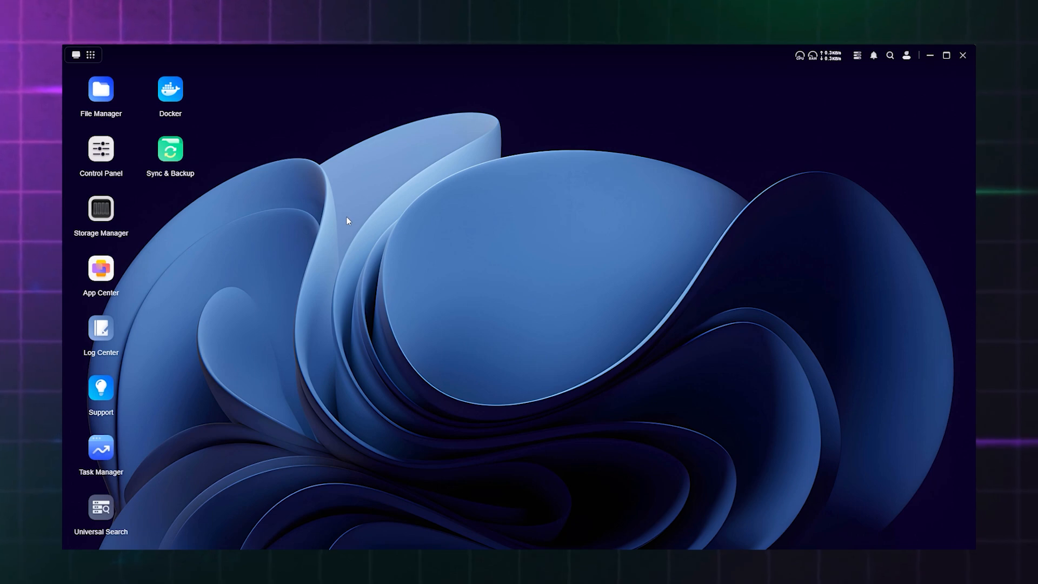
{"action": "mouse_move", "coordinate": [351, 224]}
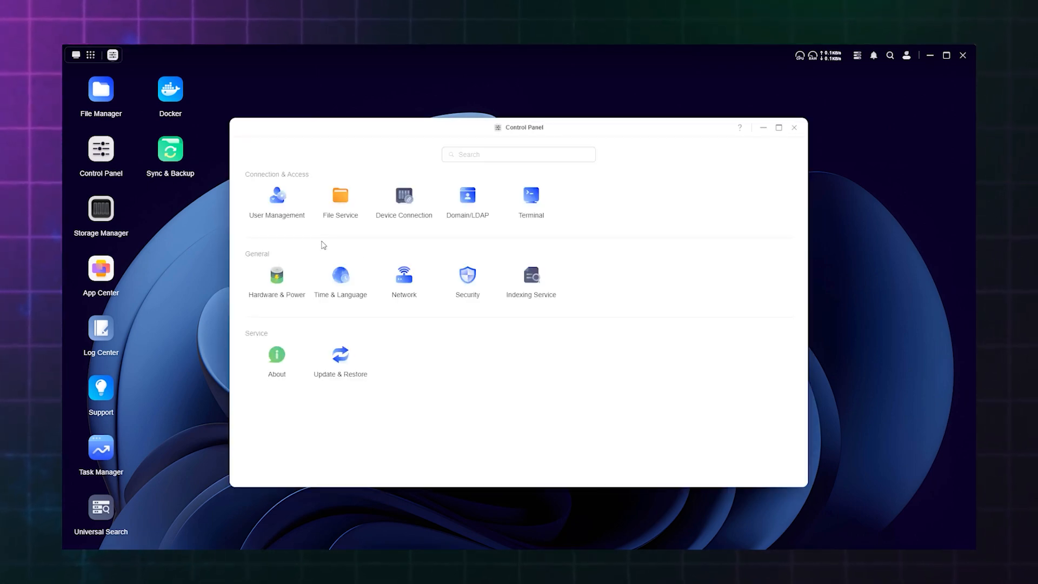
Show Device Connection's LAN settings with the custom device name enabled in Control Panel.
{"action": "left_click", "coordinate": [403, 199]}
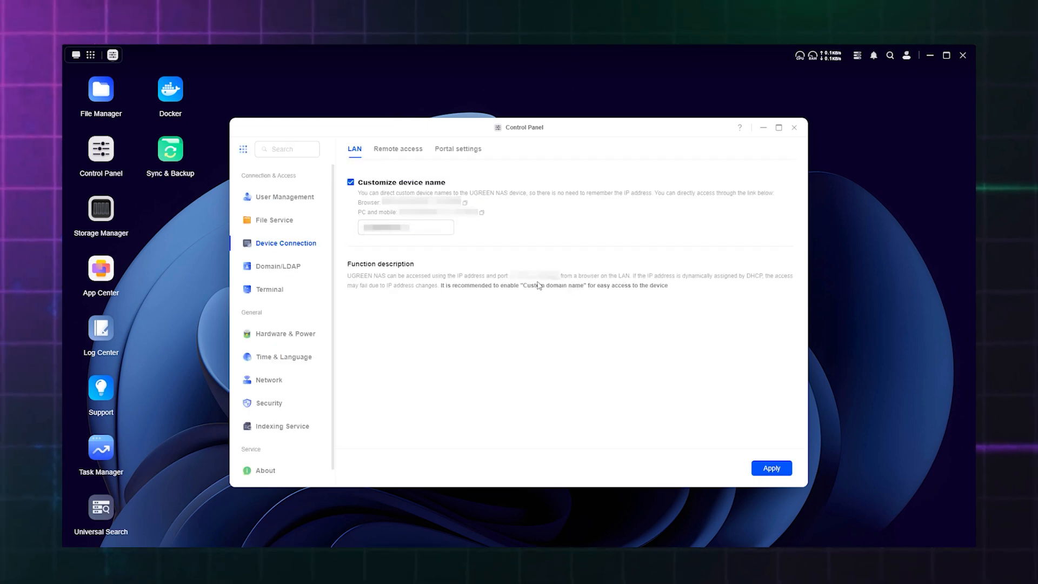
{"action": "left_click", "coordinate": [397, 149]}
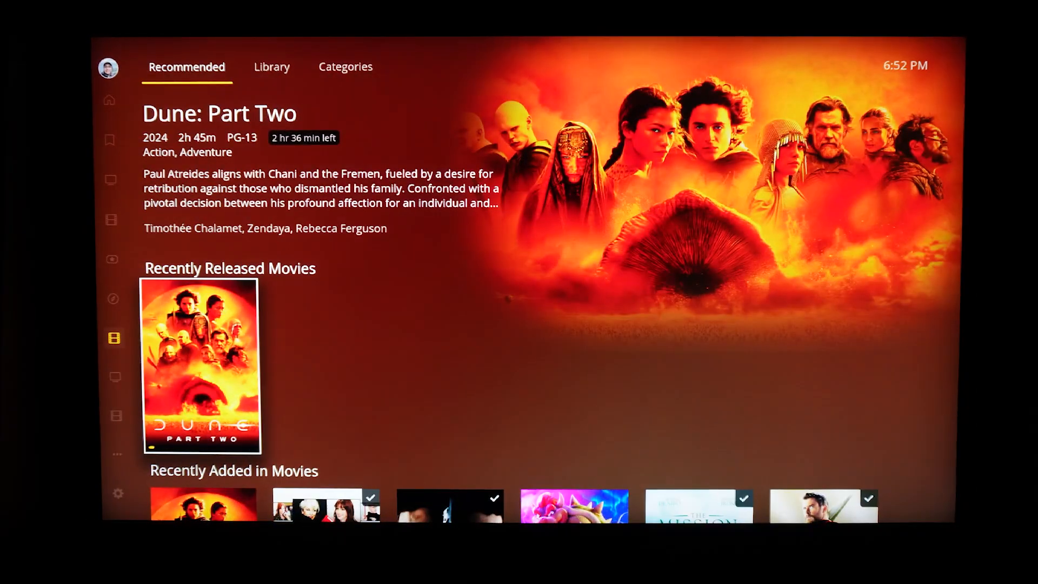
{"action": "left_click", "coordinate": [202, 364]}
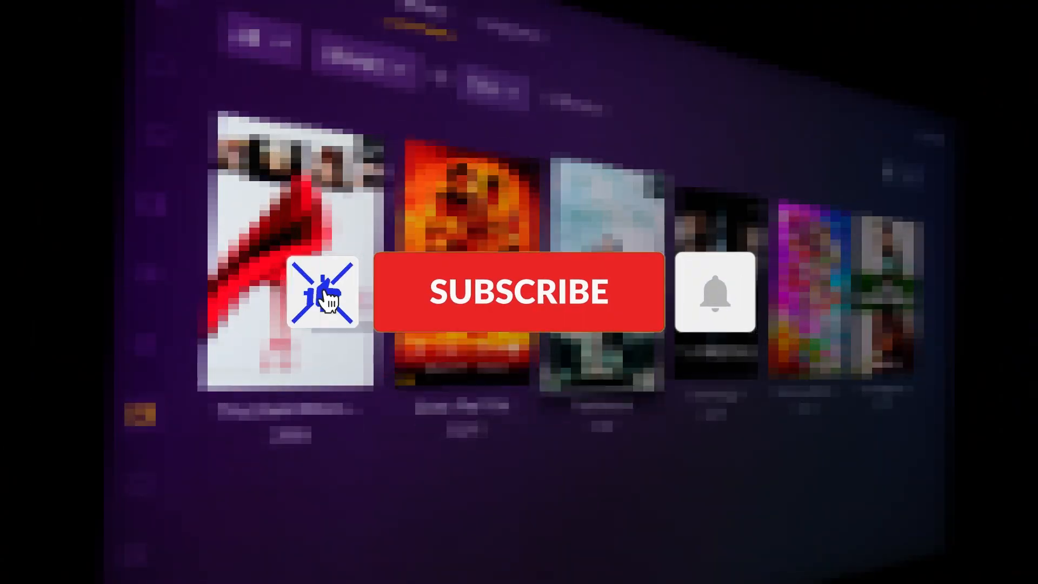
{"action": "left_click", "coordinate": [522, 291]}
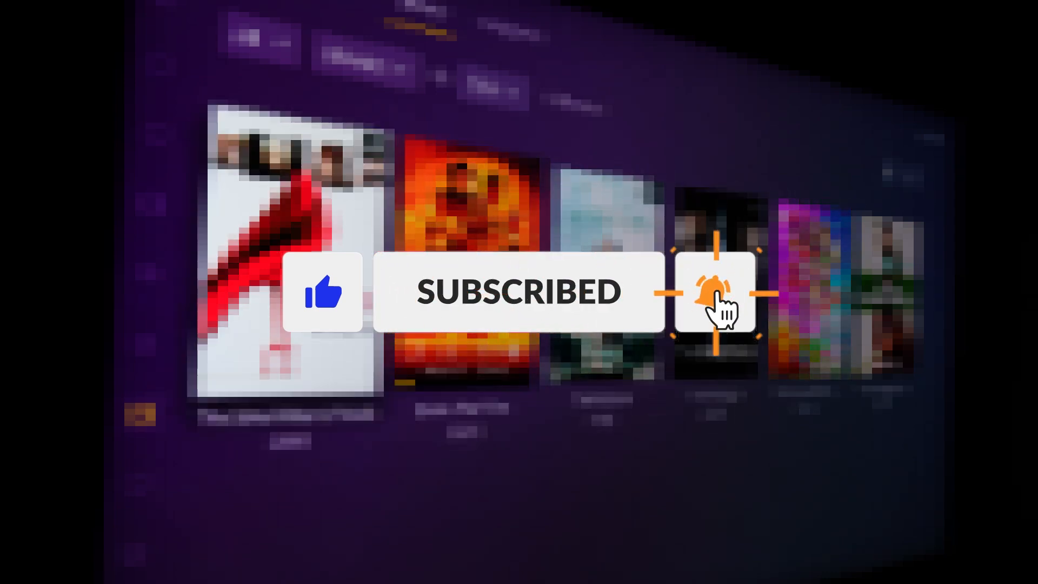